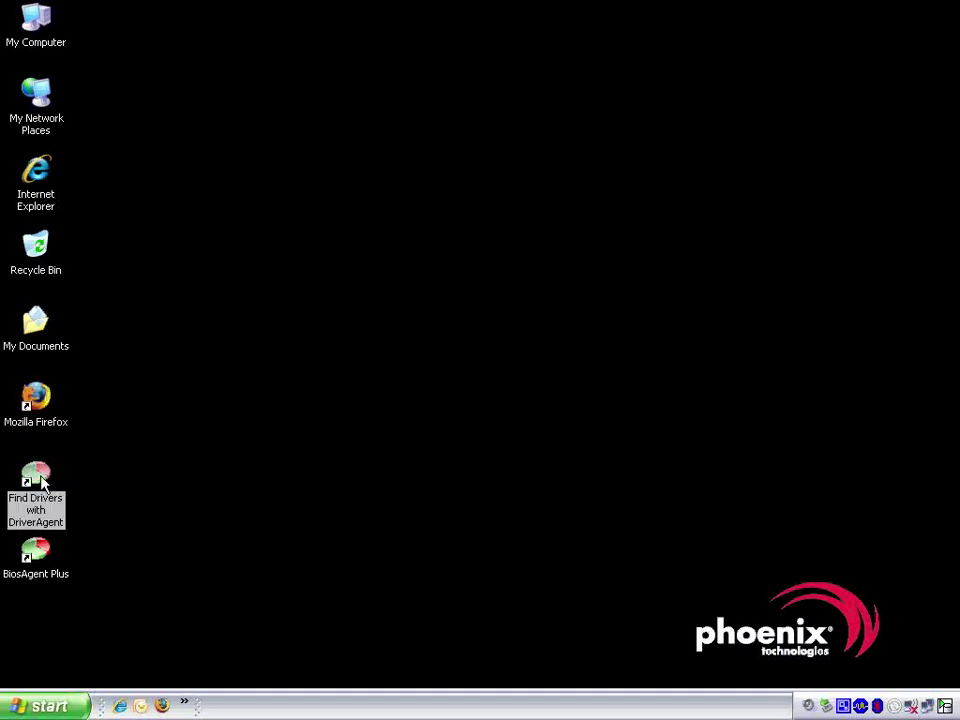
Launch the DriverAgent driver scan from the 'Find Drivers with DriverAgent' desktop shortcut.
double_click(36, 483)
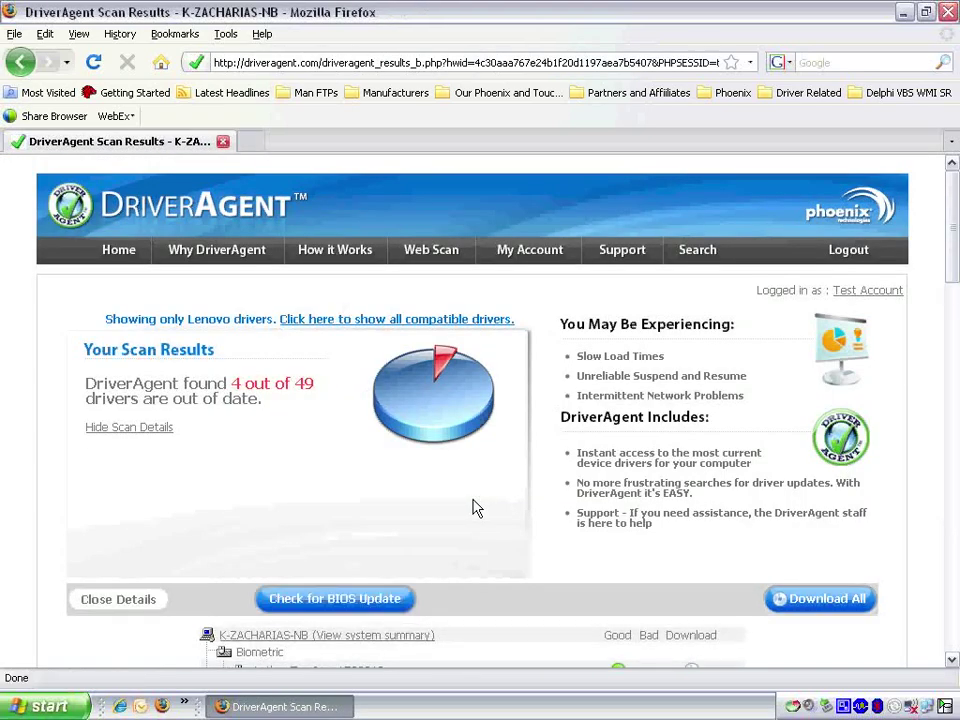
mouse_move(858, 303)
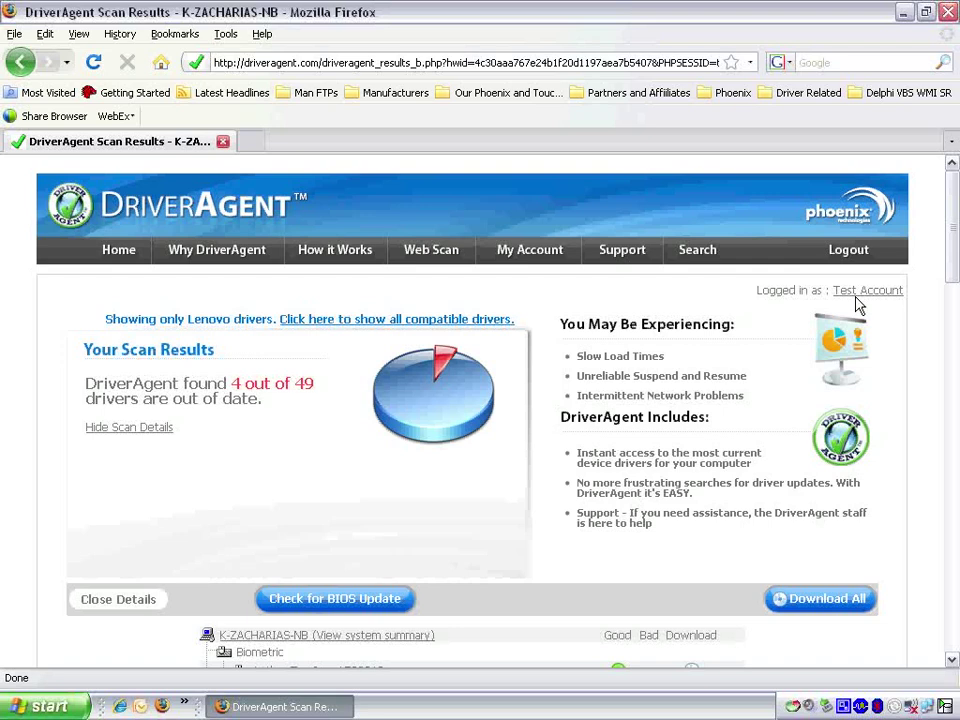
mouse_move(308, 411)
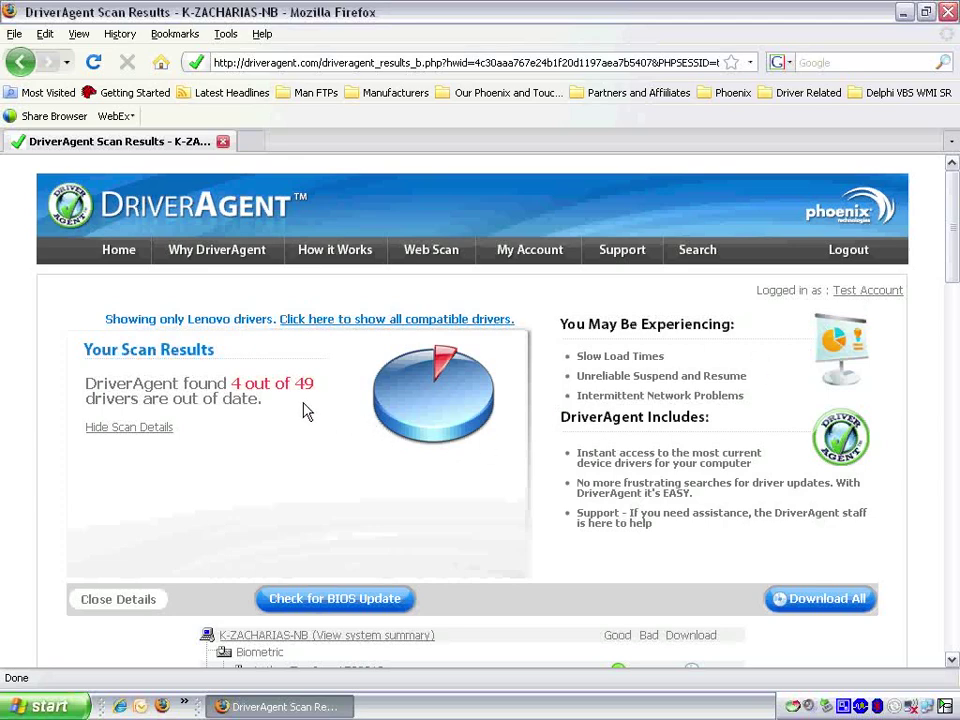
scroll("down", 3)
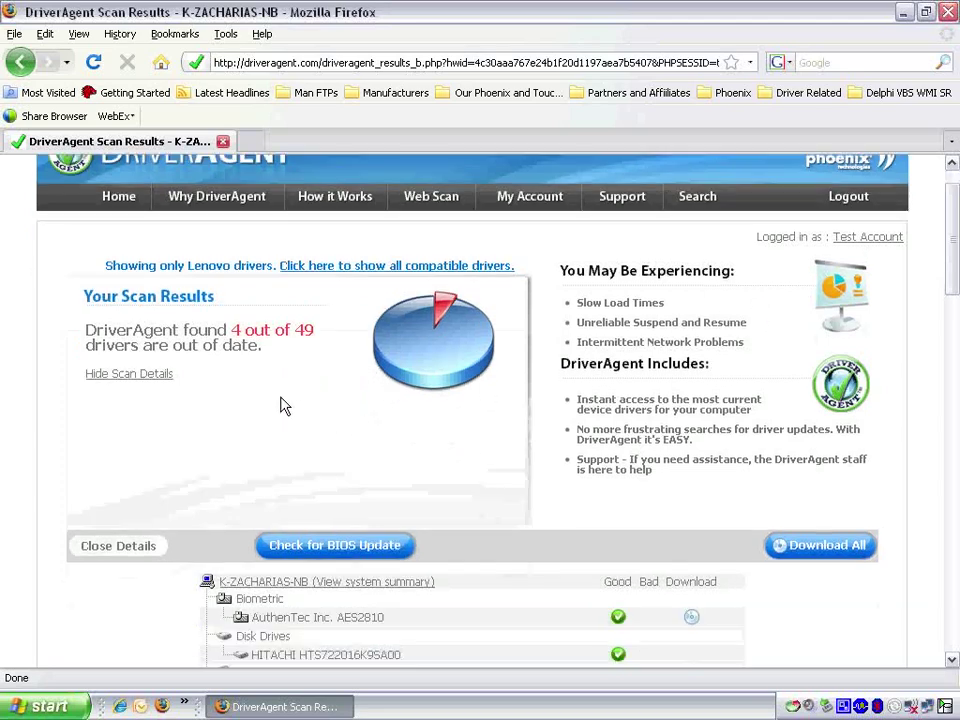
scroll("down", 3)
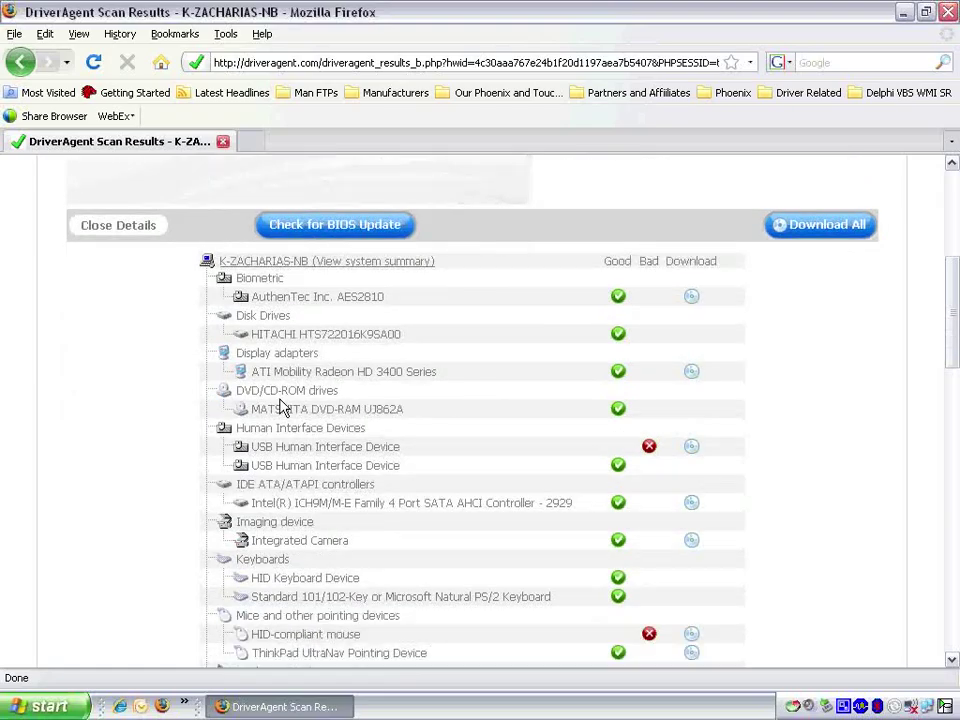
scroll("down", 3)
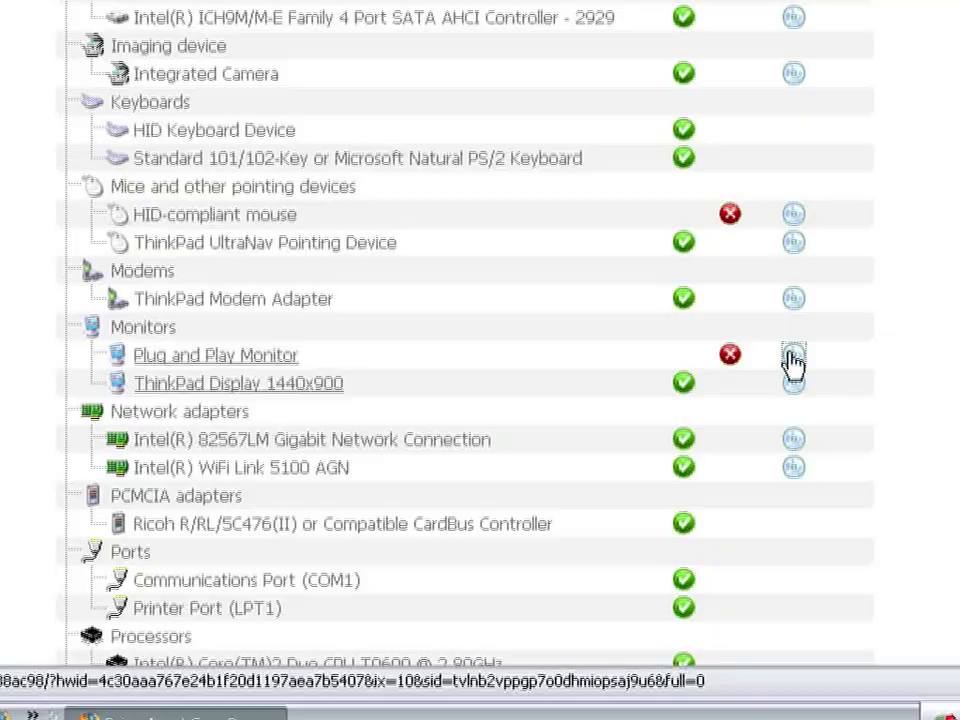
Download the acer_B243W.zip driver for the out-of-date Plug and Play Monitor and save it to the desktop.
left_click(793, 360)
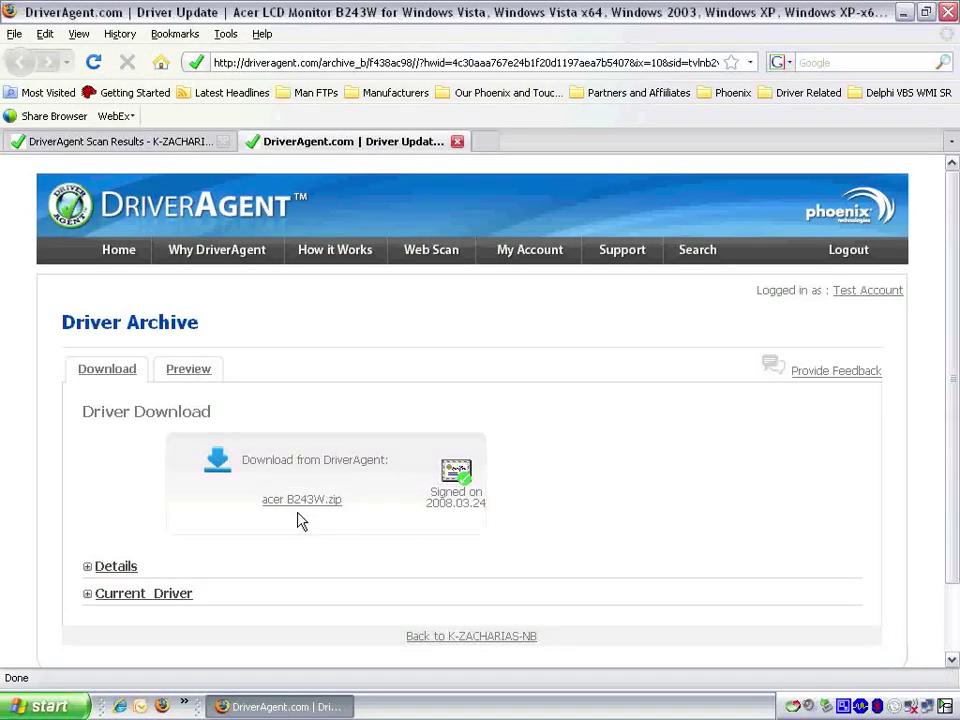
mouse_move(301, 499)
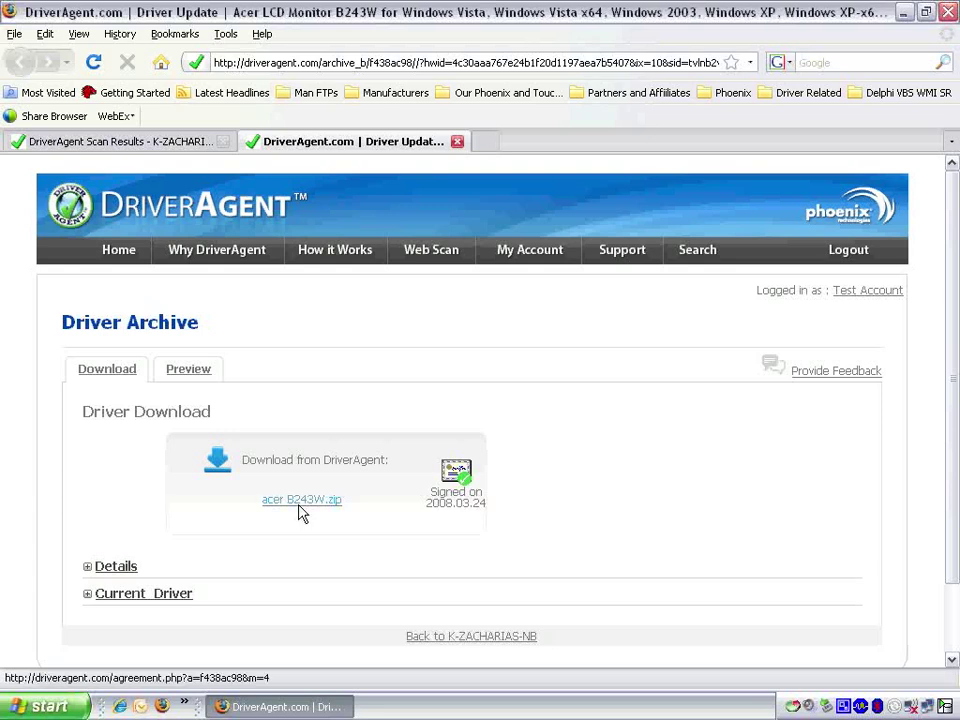
left_click(301, 499)
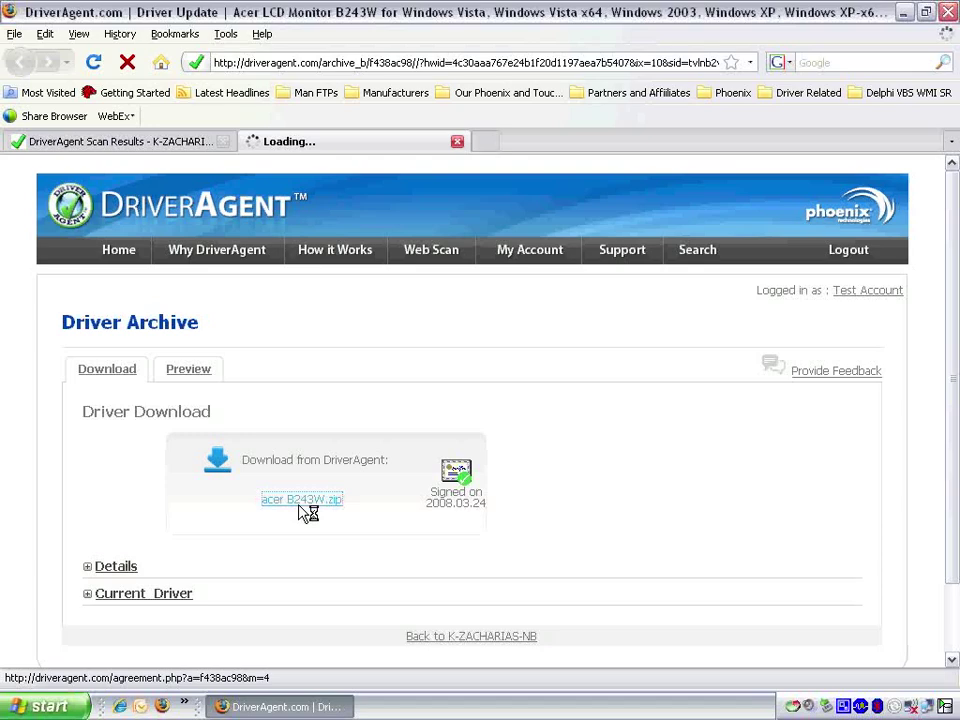
left_click(301, 499)
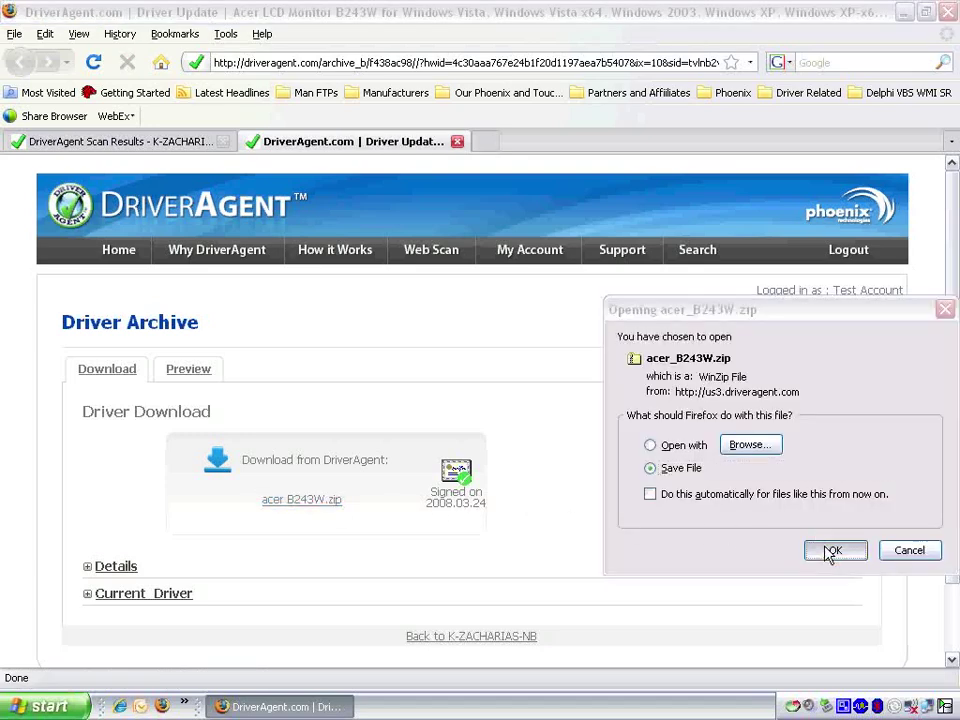
left_click(834, 551)
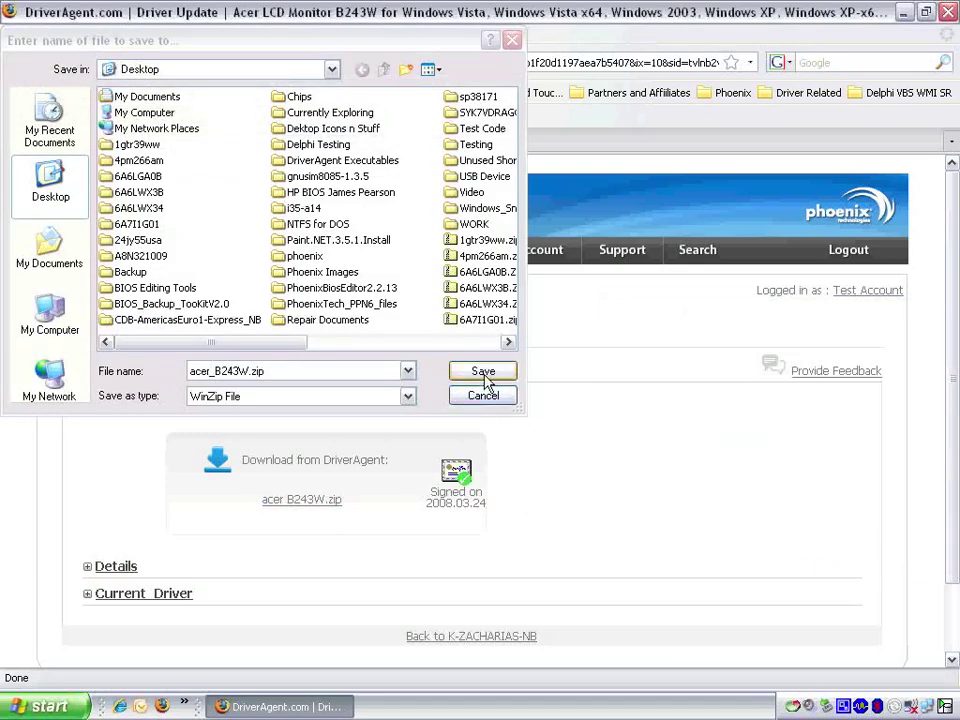
left_click(482, 371)
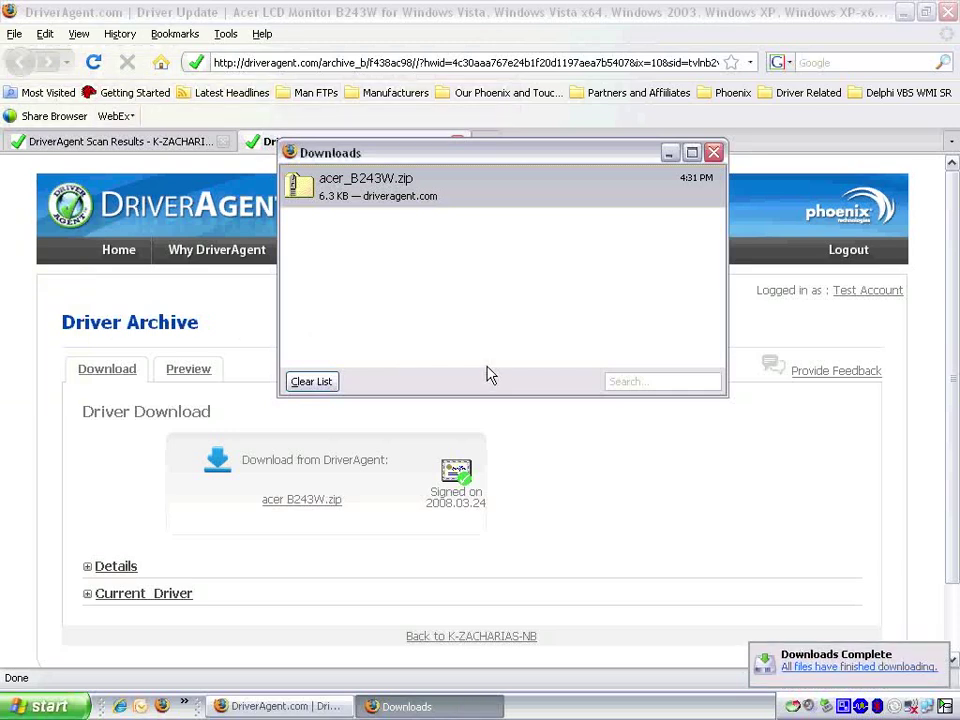
mouse_move(604, 277)
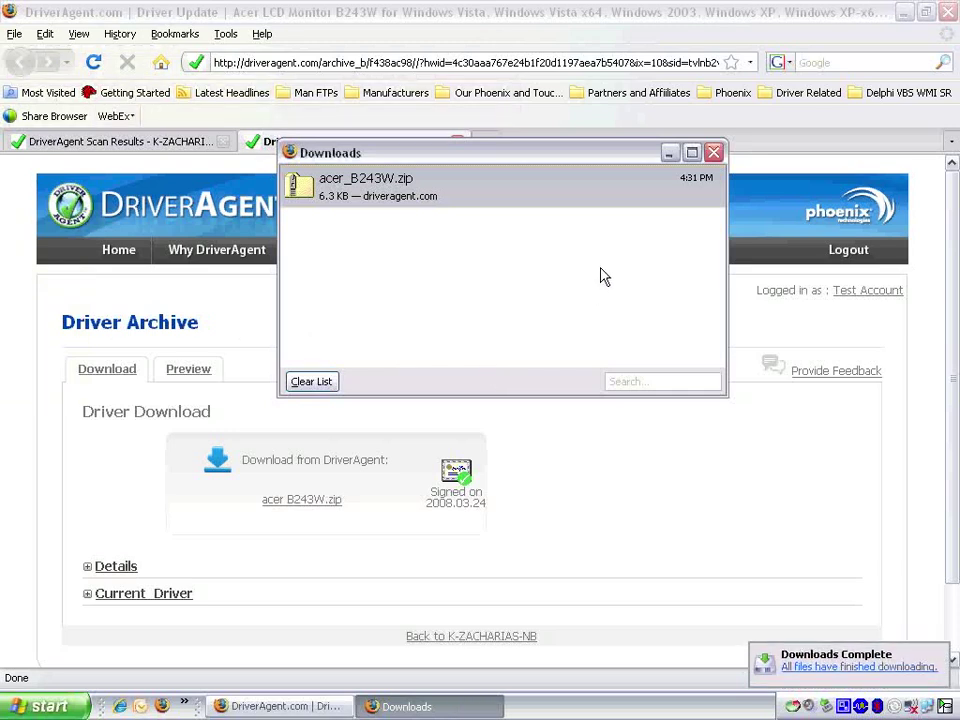
mouse_move(650, 195)
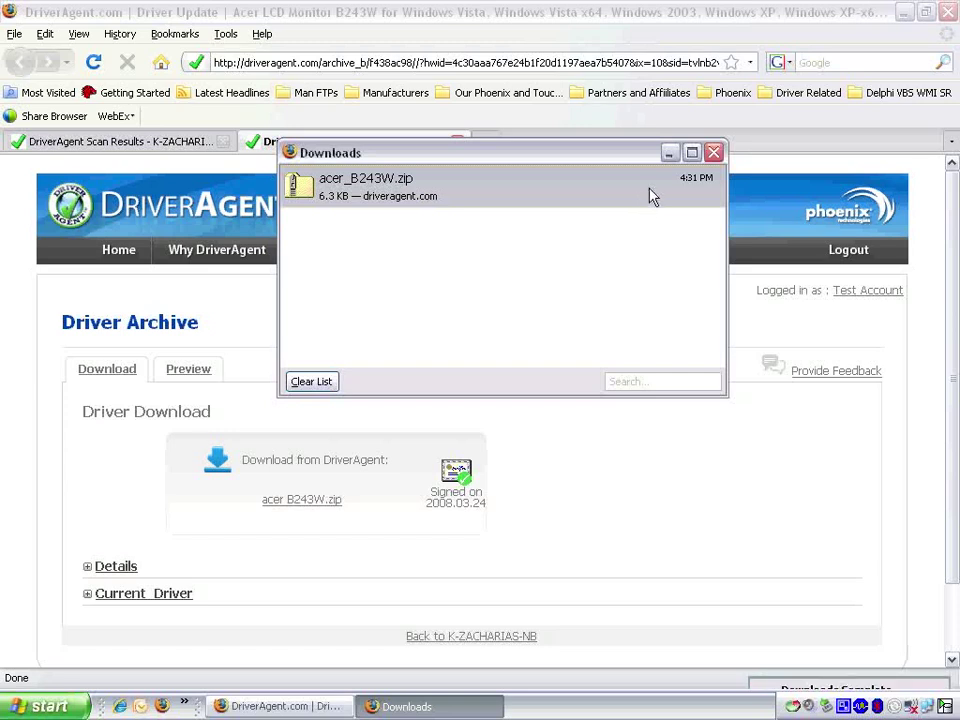
mouse_move(670, 152)
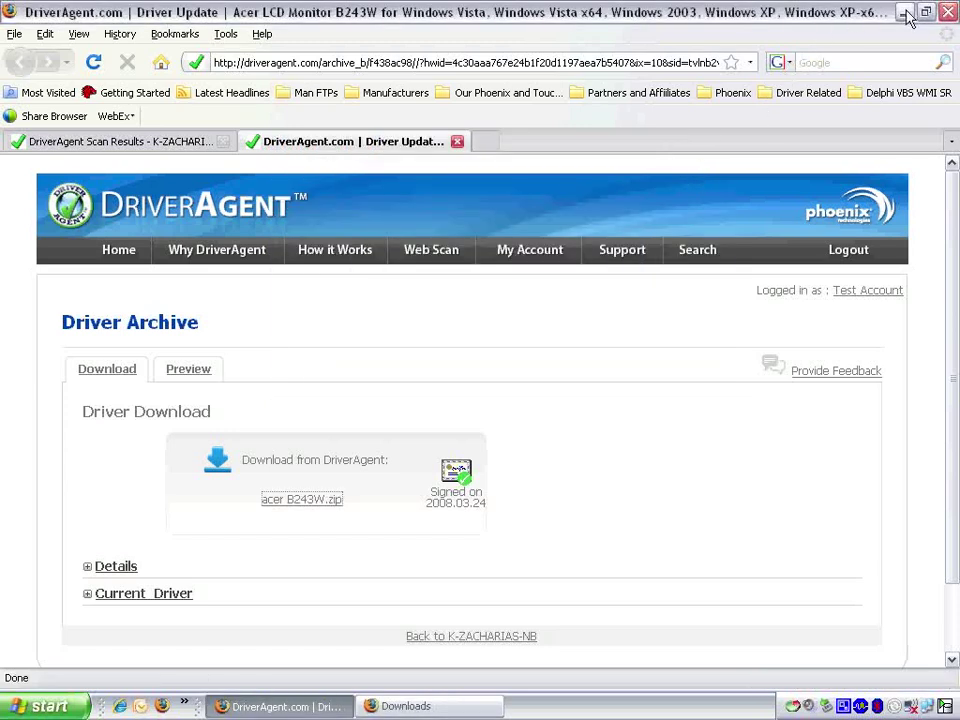
Minimize Firefox and bring up the context menu for acer_B243W.zip on the desktop.
left_click(905, 12)
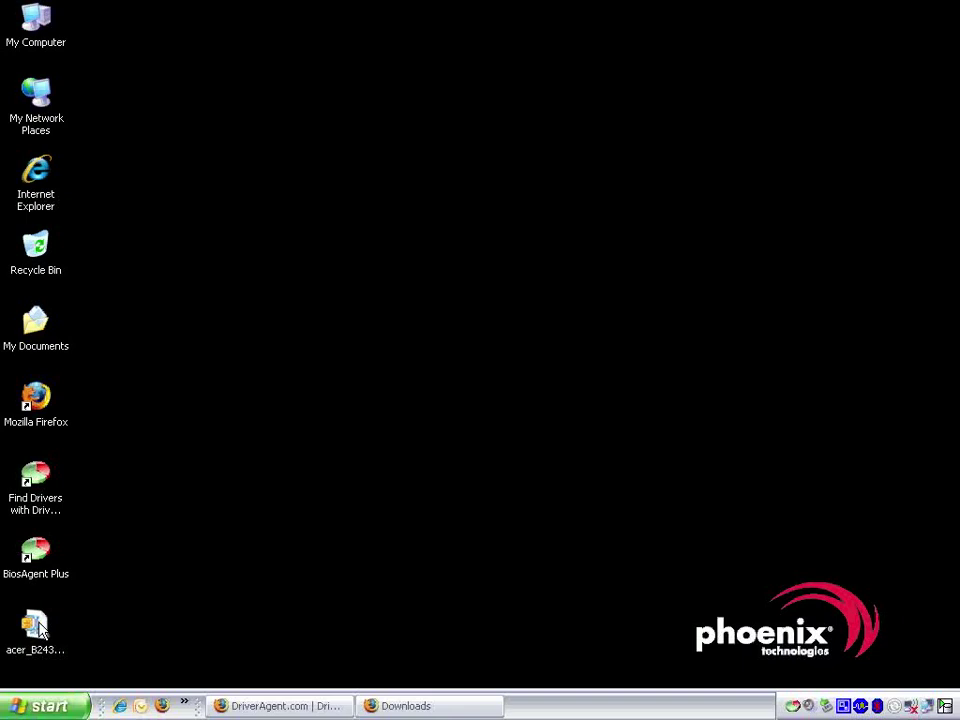
right_click(35, 625)
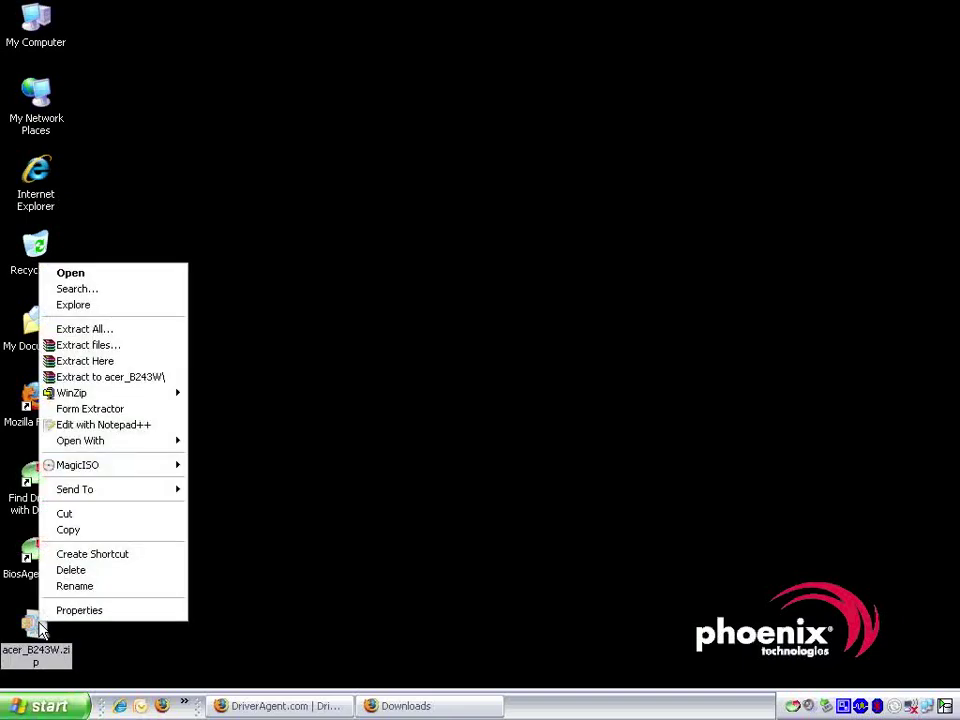
Extract All of acer_B243W.zip into the default acer_B243W folder on the desktop and show the files.
left_click(85, 328)
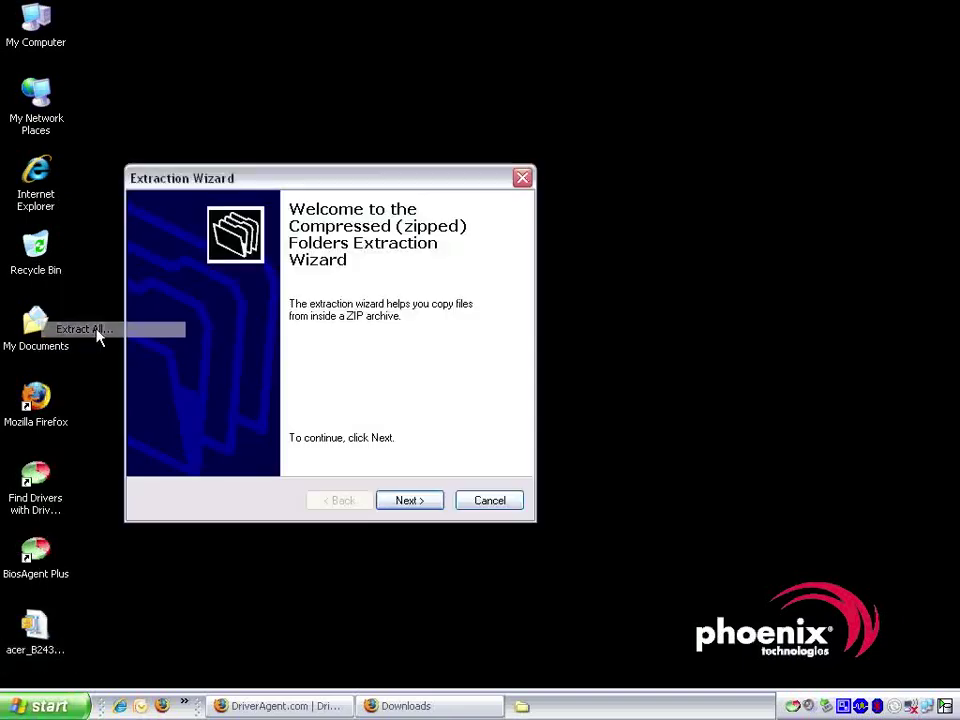
mouse_move(373, 258)
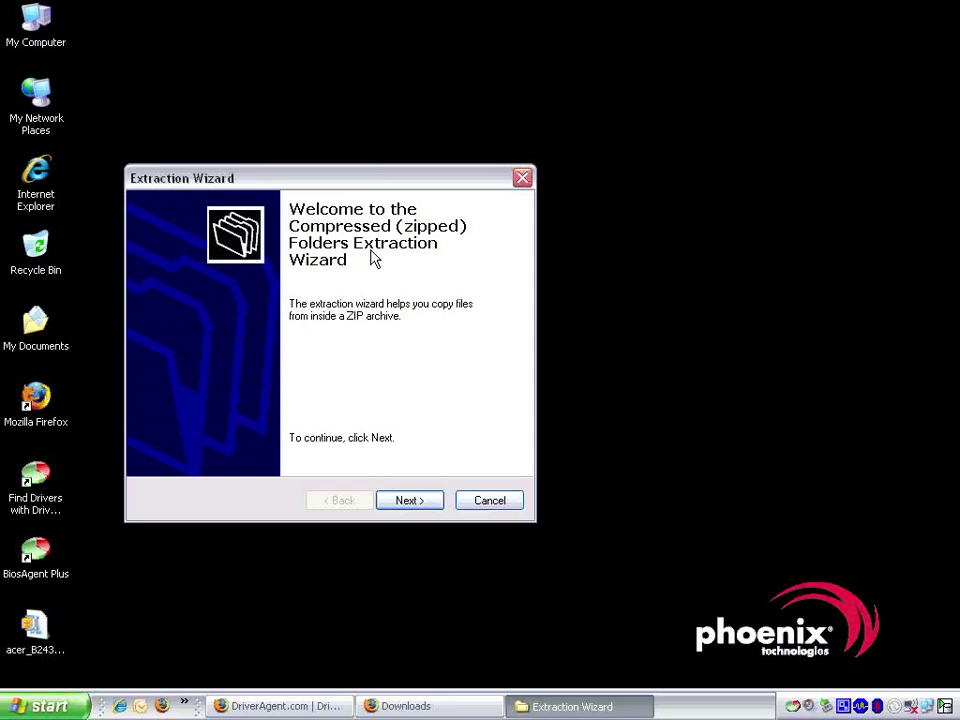
mouse_move(409, 500)
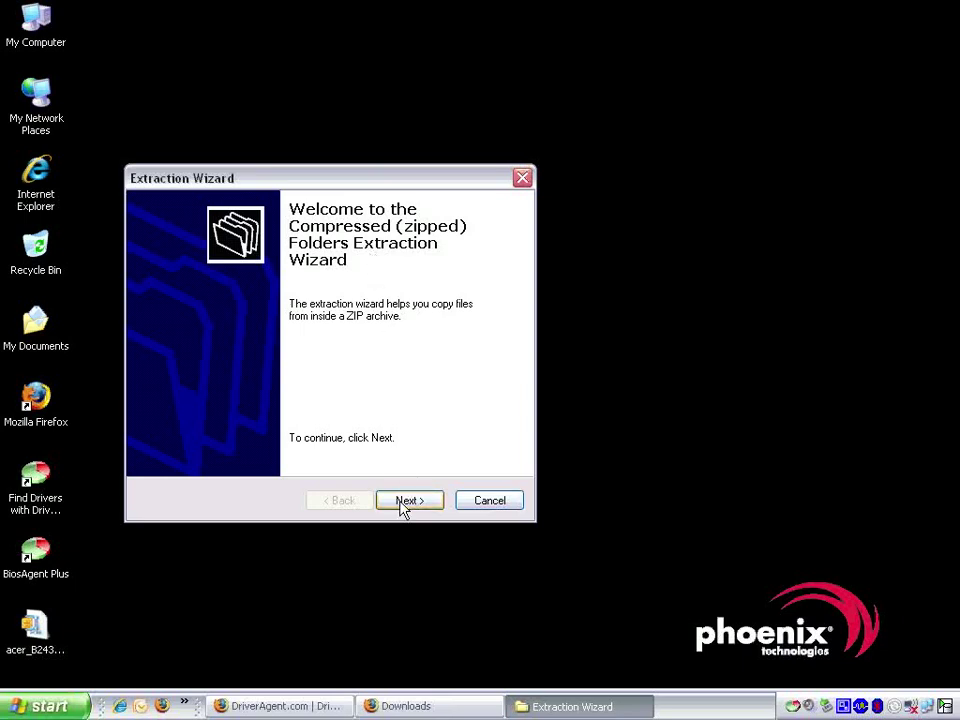
left_click(409, 500)
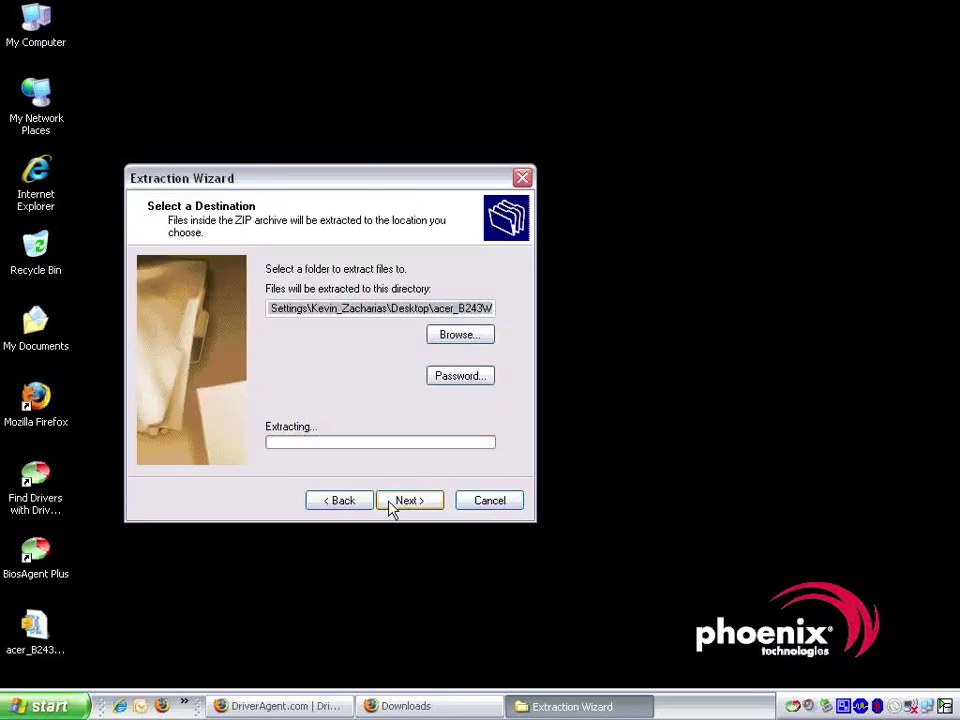
mouse_move(367, 434)
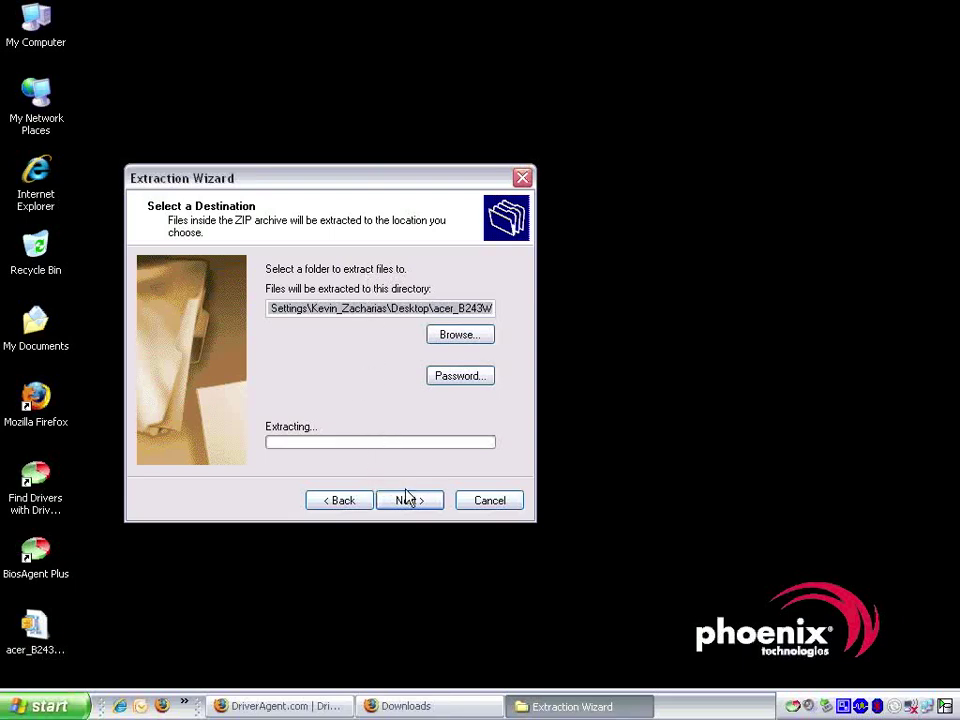
left_click(409, 500)
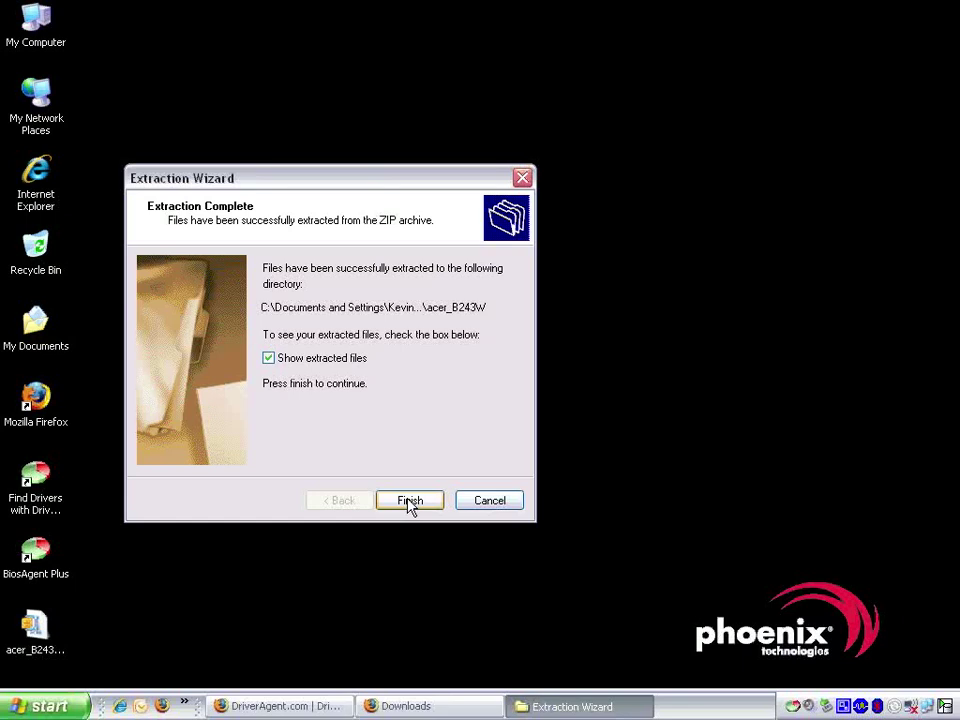
left_click(409, 500)
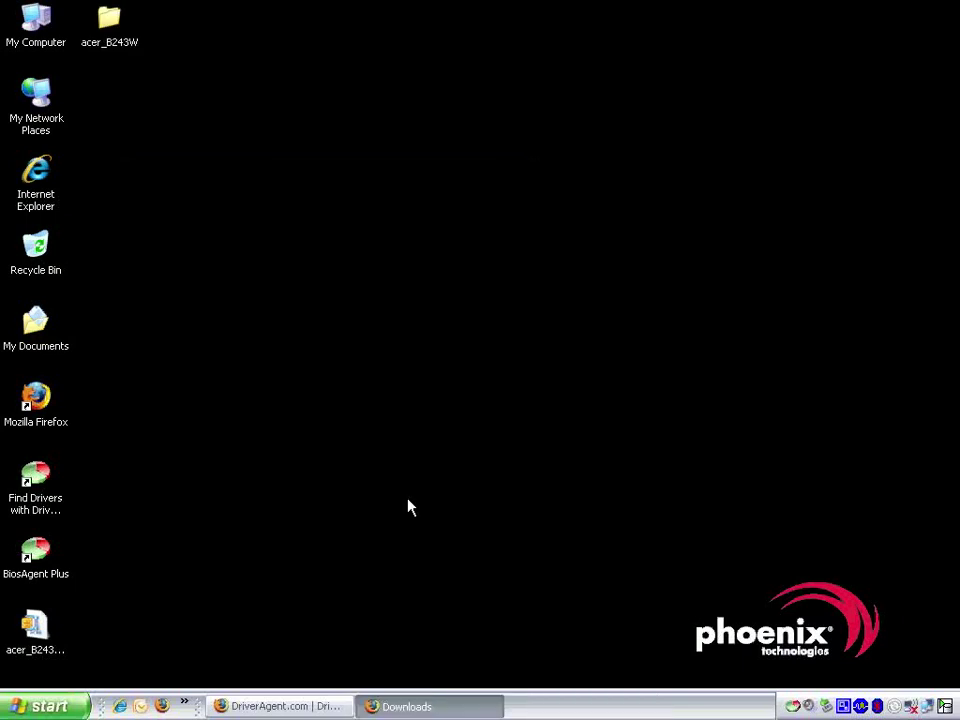
View b243w.cat, B243W.icm and B243W.inf inside the extracted acer_B243W folder.
double_click(109, 17)
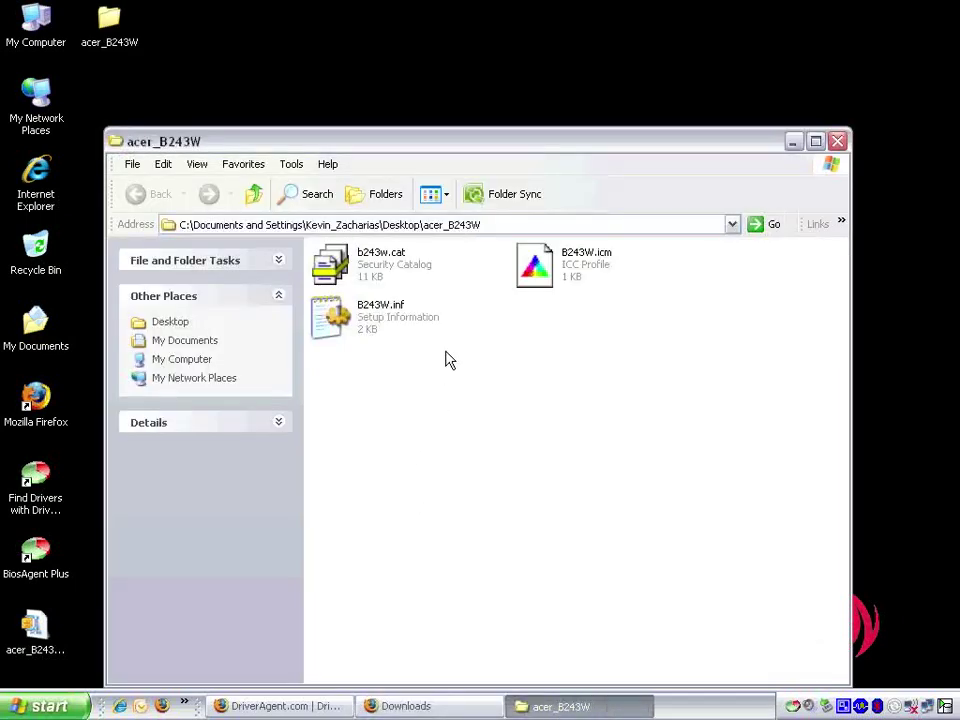
mouse_move(448, 286)
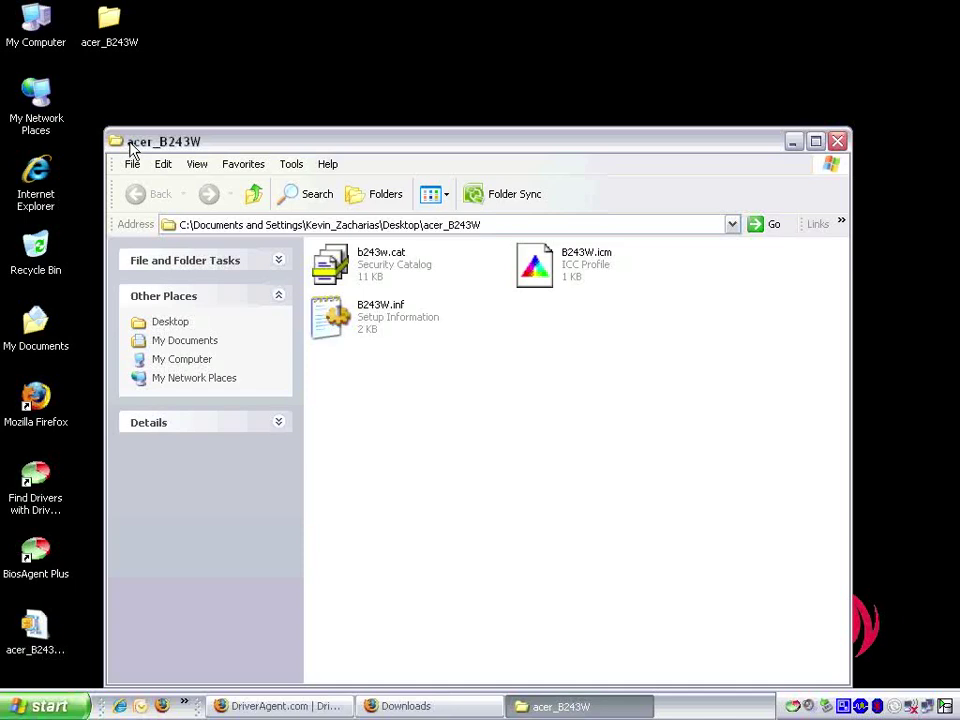
mouse_move(52, 48)
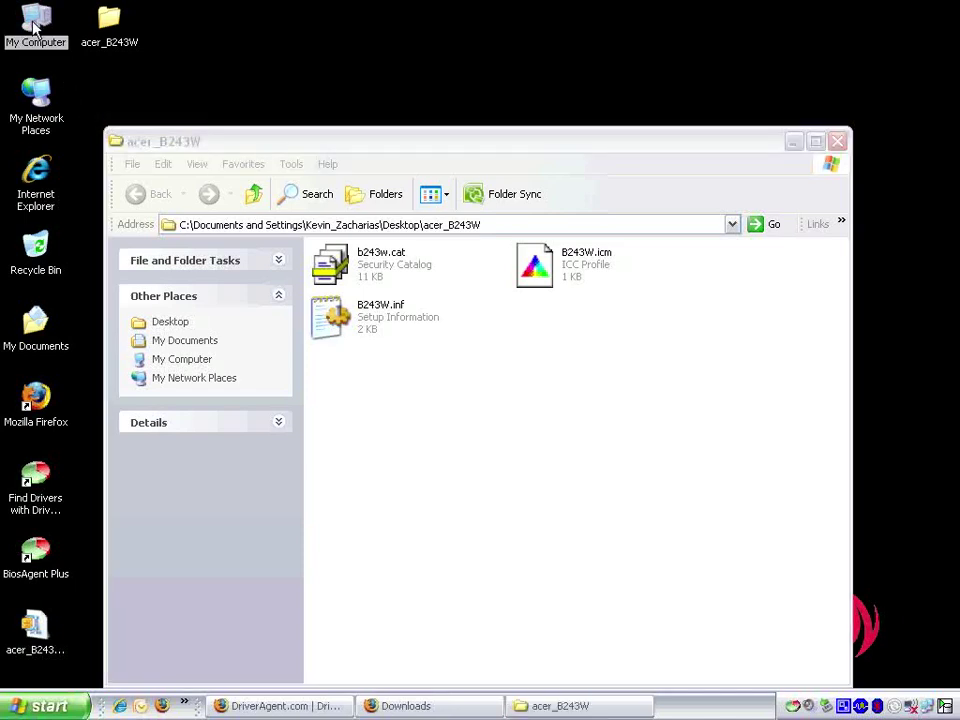
mouse_move(67, 207)
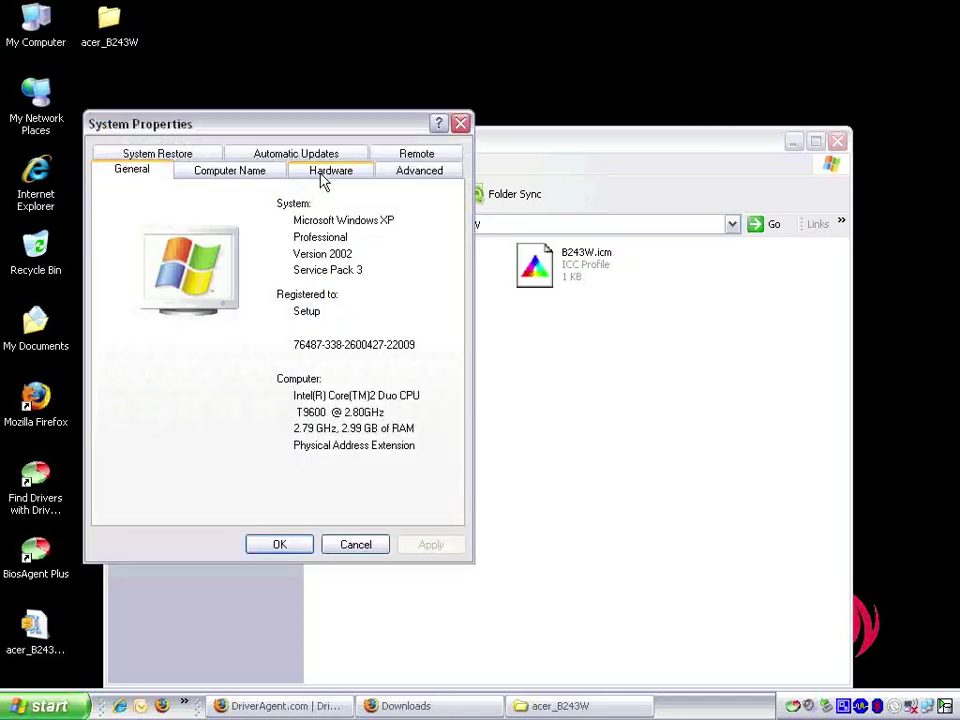
Show the Hardware settings in System Properties with the Device Manager option.
left_click(331, 169)
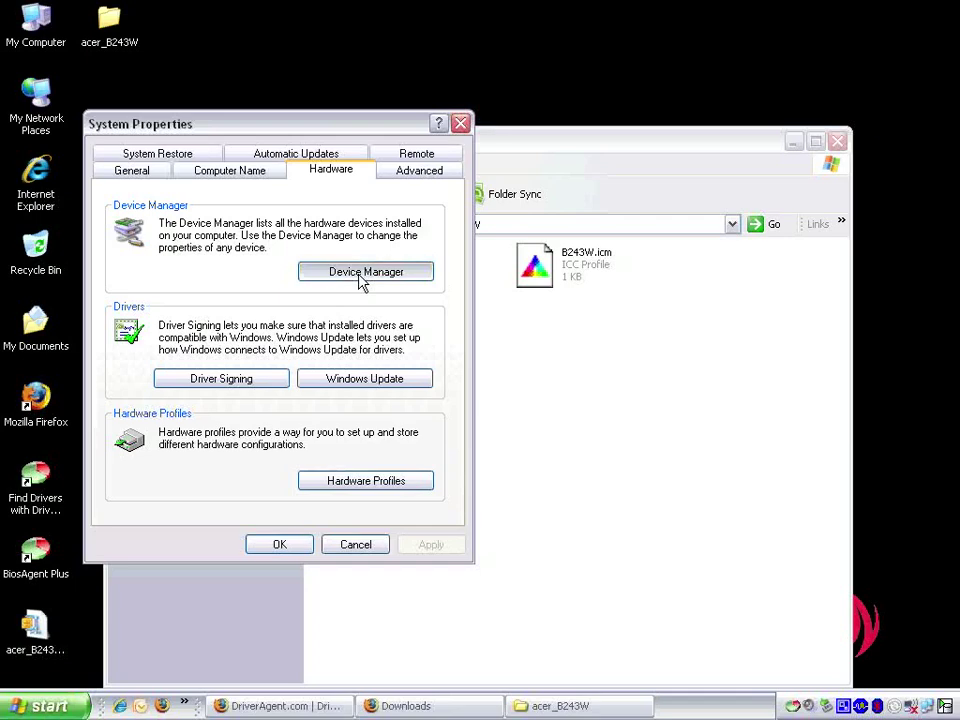
In Device Manager, expand Monitors and start Update Driver for the Plug and Play Monitor.
left_click(366, 271)
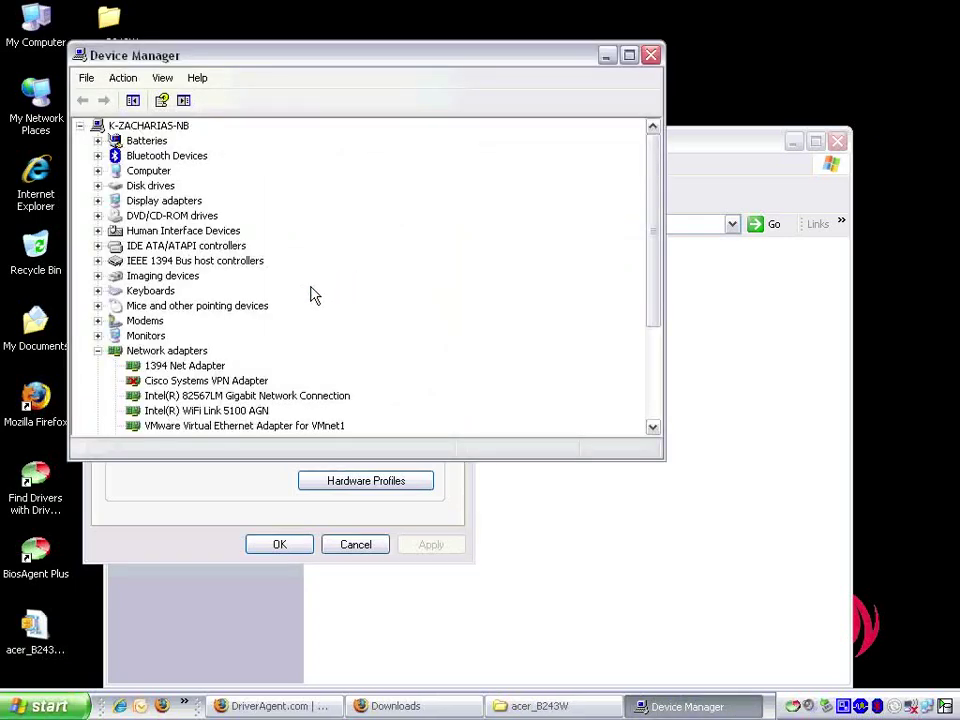
mouse_move(127, 187)
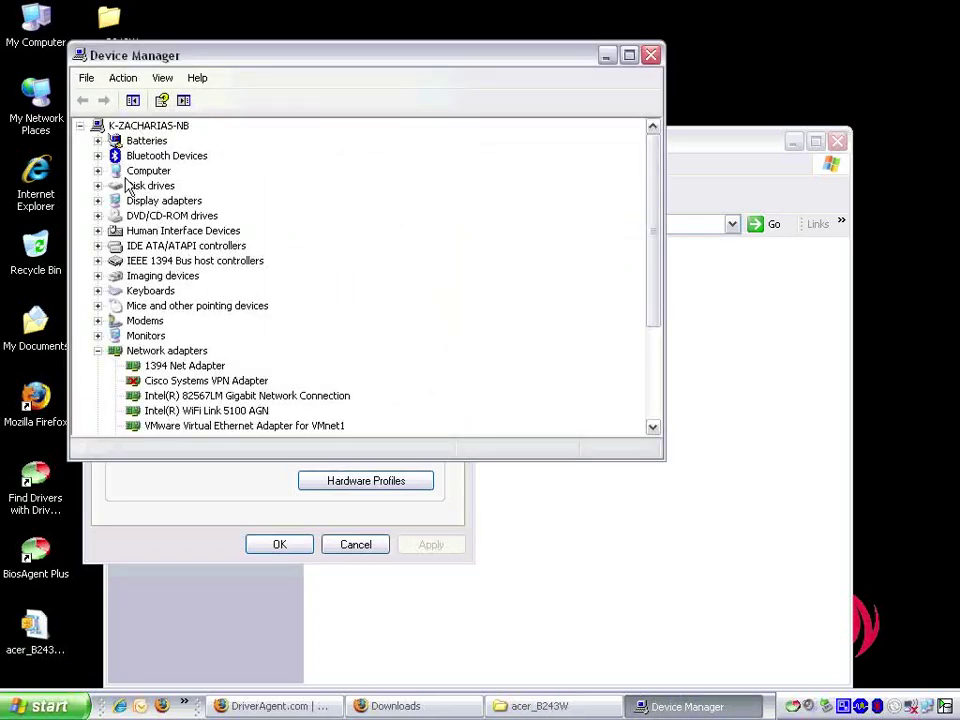
mouse_move(115, 340)
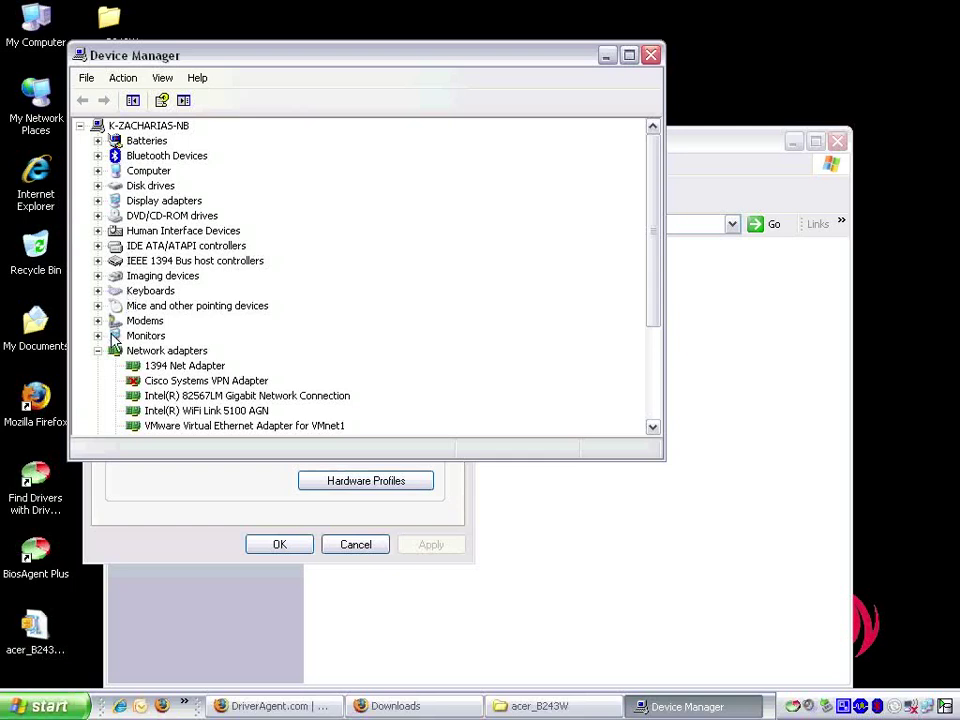
left_click(99, 335)
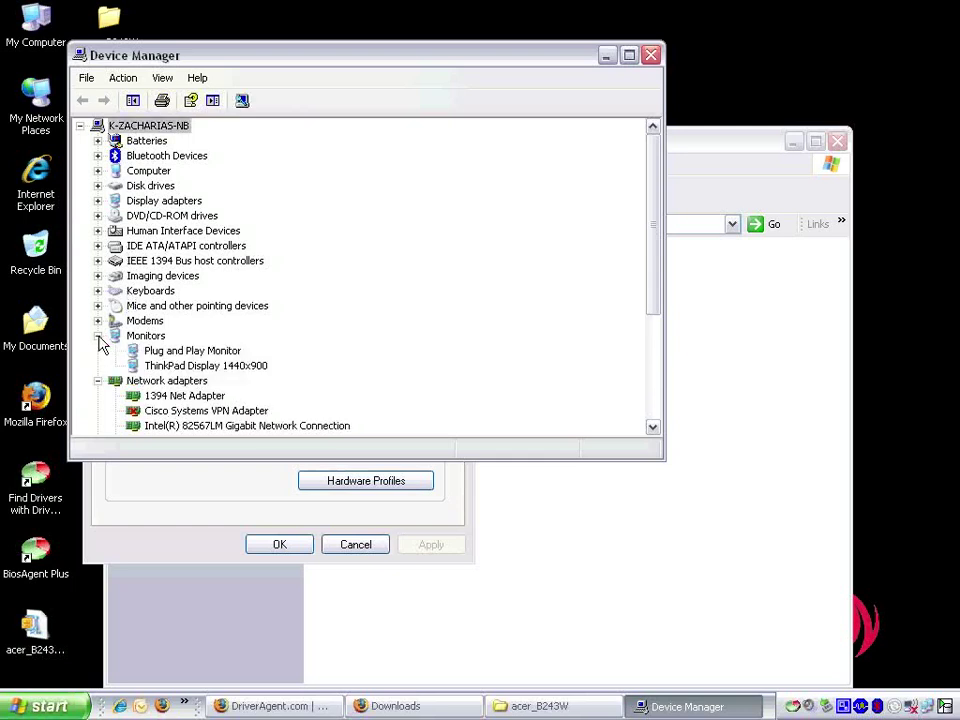
right_click(192, 350)
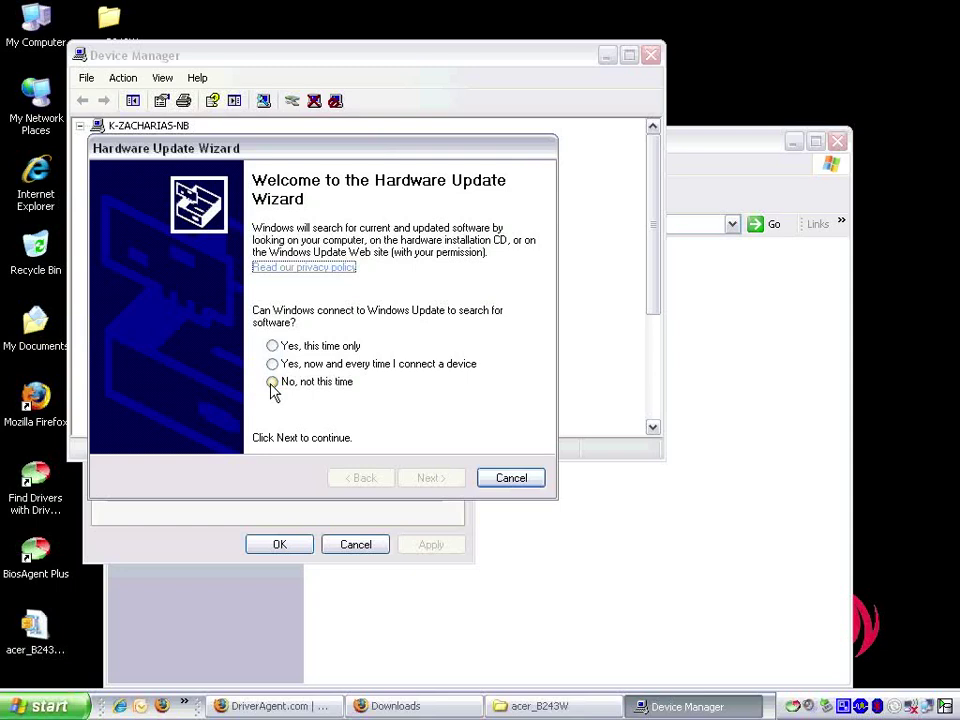
Choose 'No, not this time', 'Install from a list or specific location', then 'Don't search. I will choose the driver'.
left_click(431, 477)
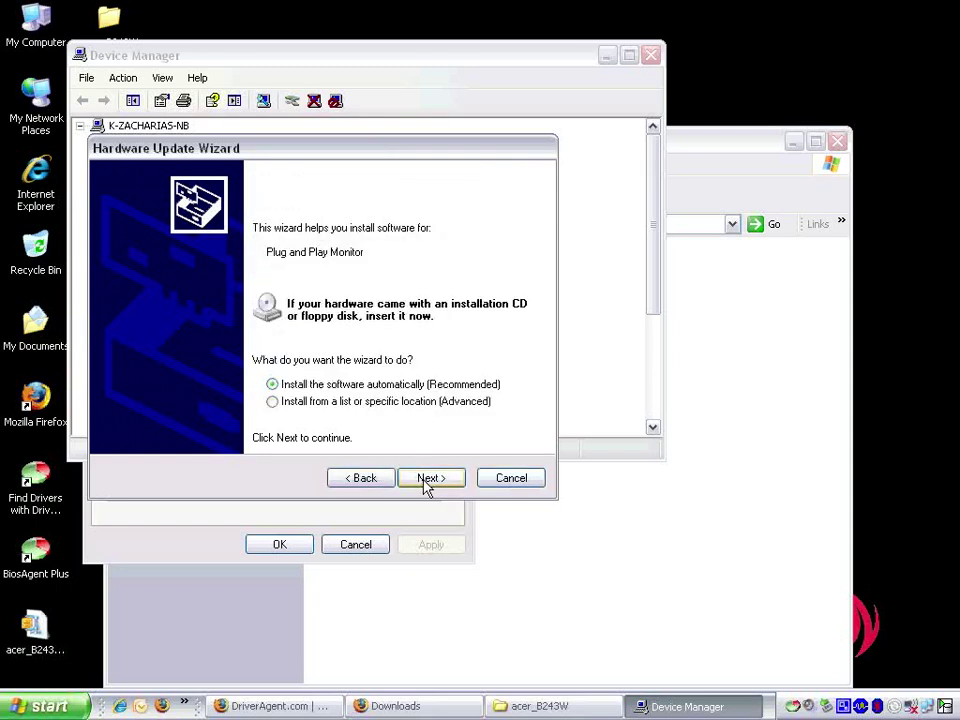
left_click(272, 401)
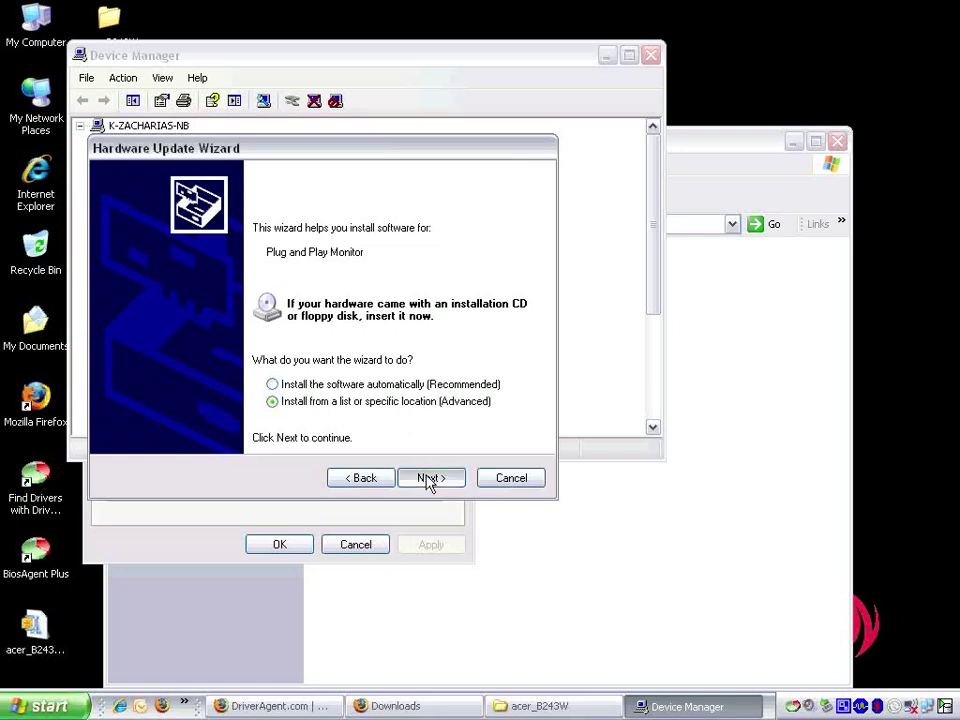
left_click(431, 477)
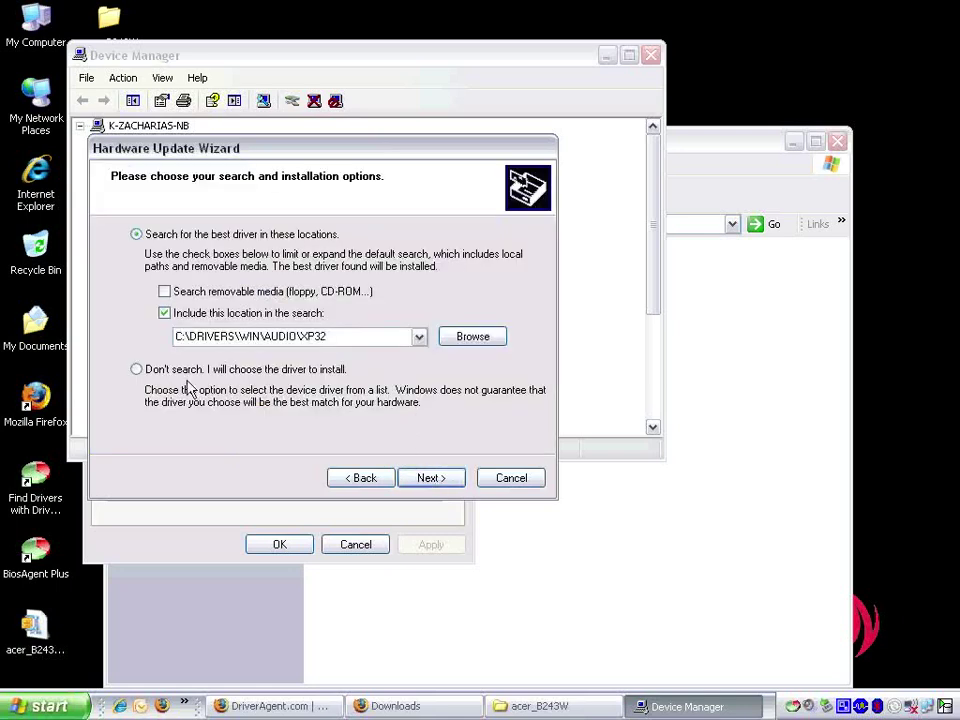
left_click(137, 369)
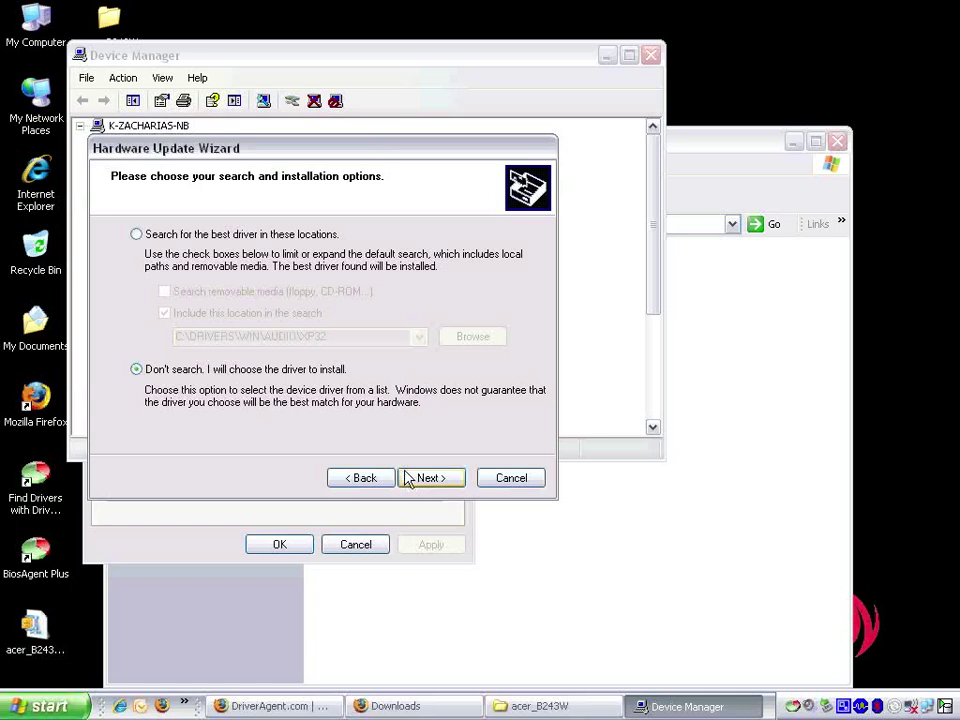
left_click(431, 477)
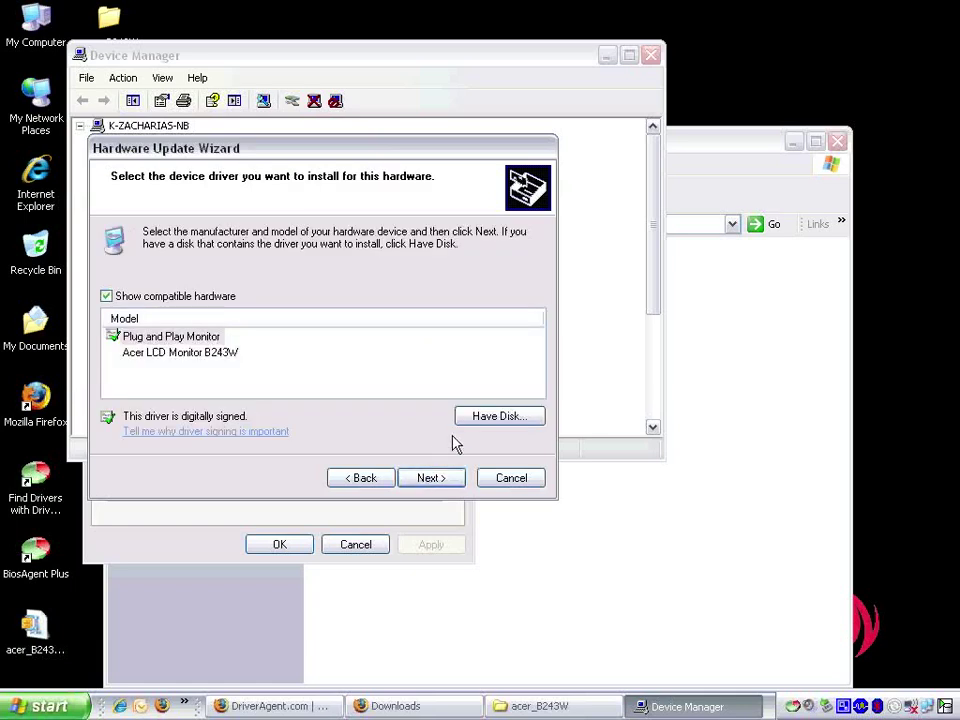
Via Have Disk, load B243W.inf from Desktop > acer_B243W so only Acer LCD Monitor B243W is listed.
left_click(498, 415)
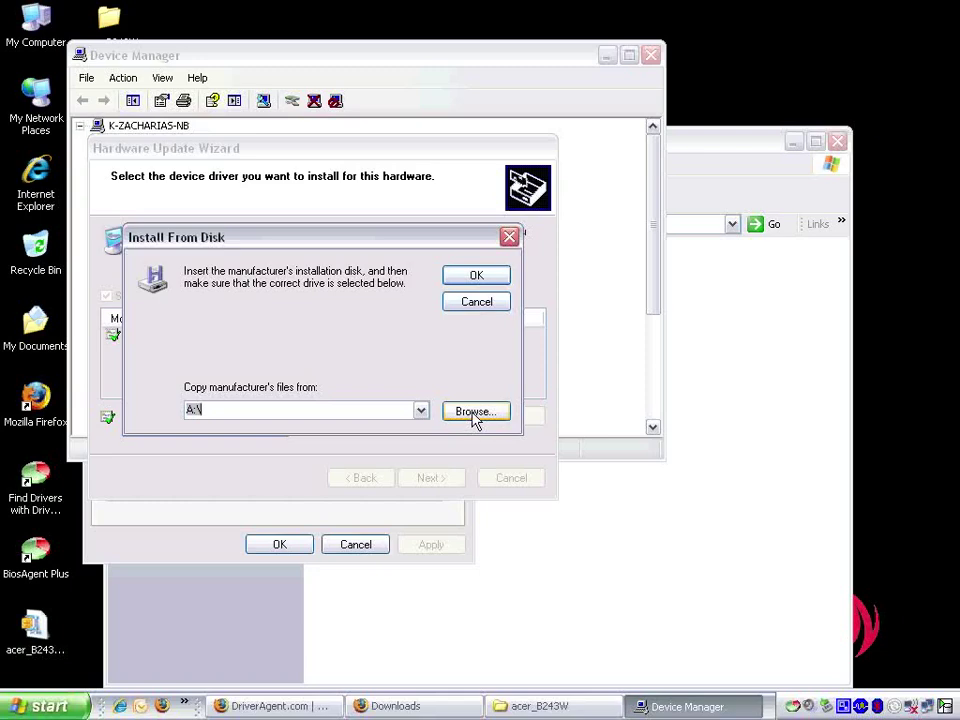
left_click(476, 411)
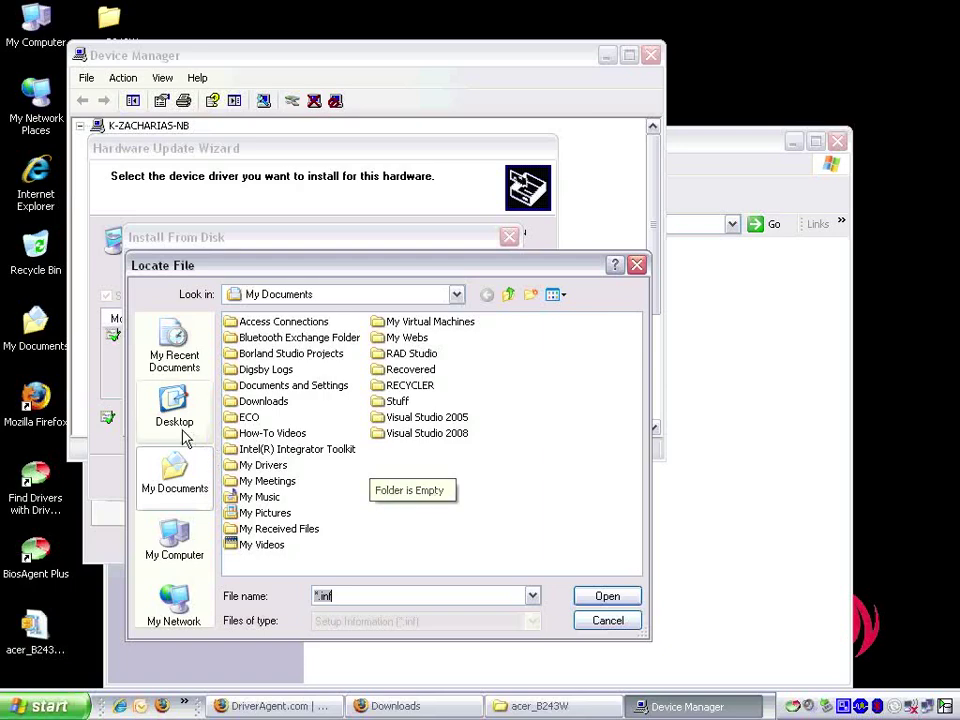
left_click(174, 410)
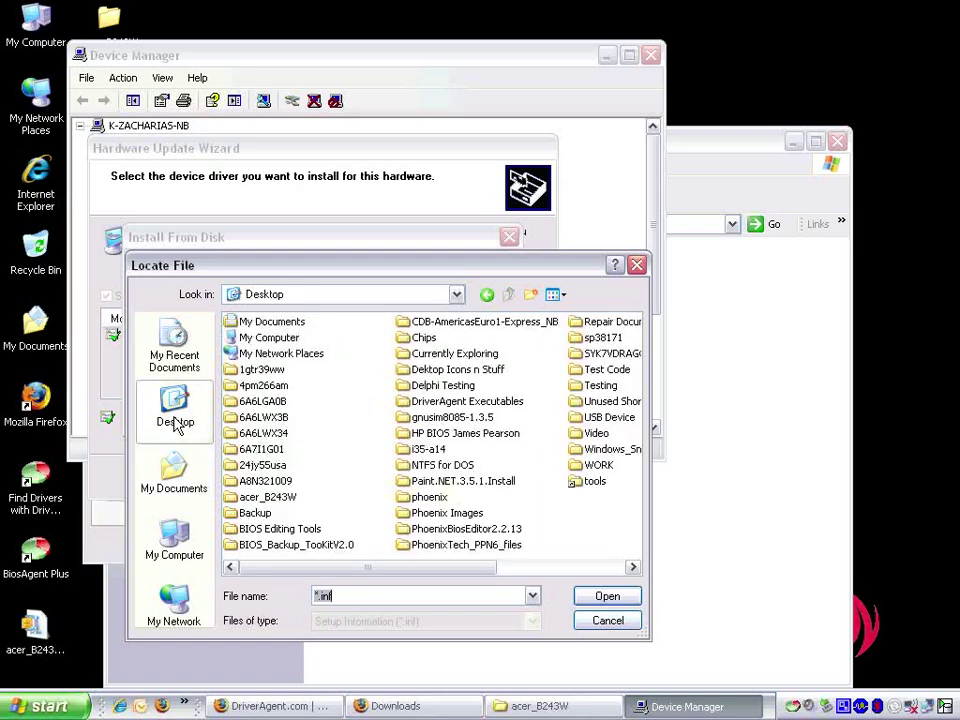
mouse_move(267, 497)
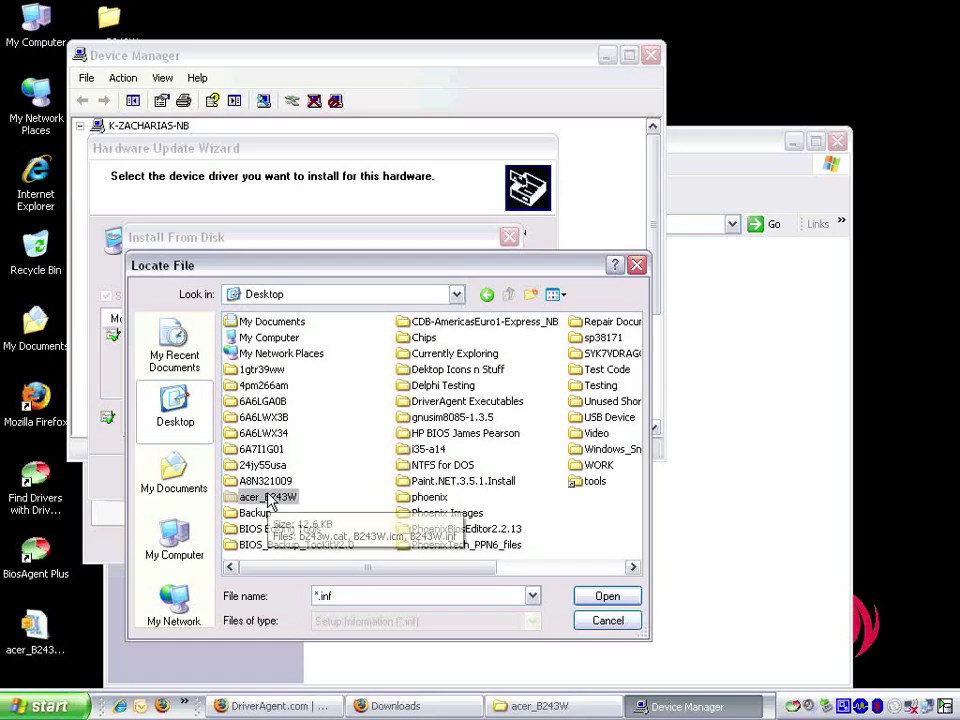
double_click(267, 497)
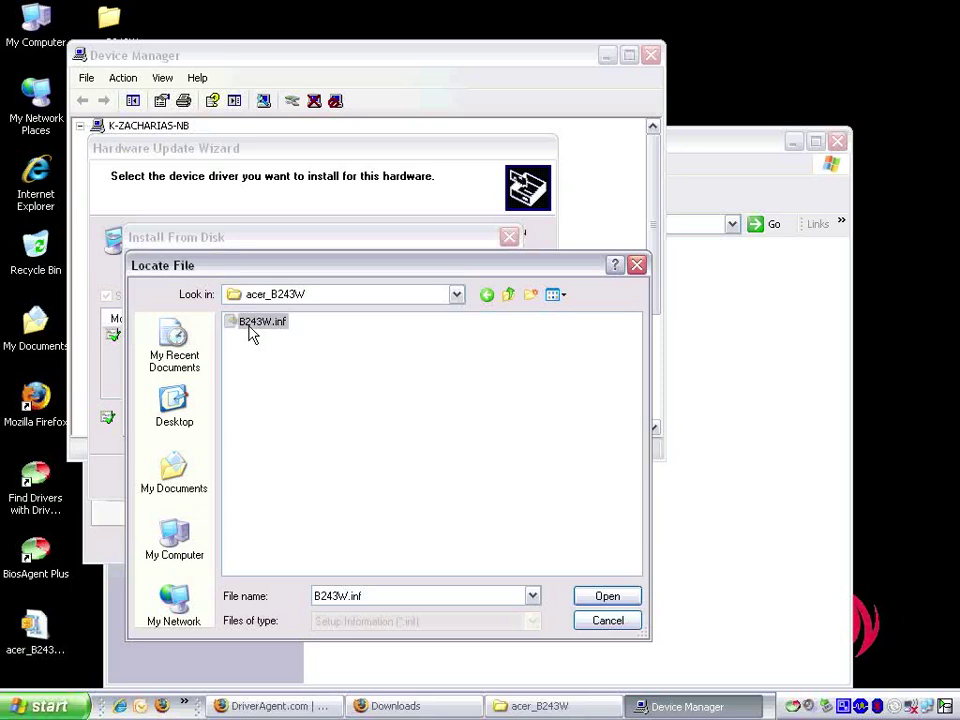
left_click(607, 595)
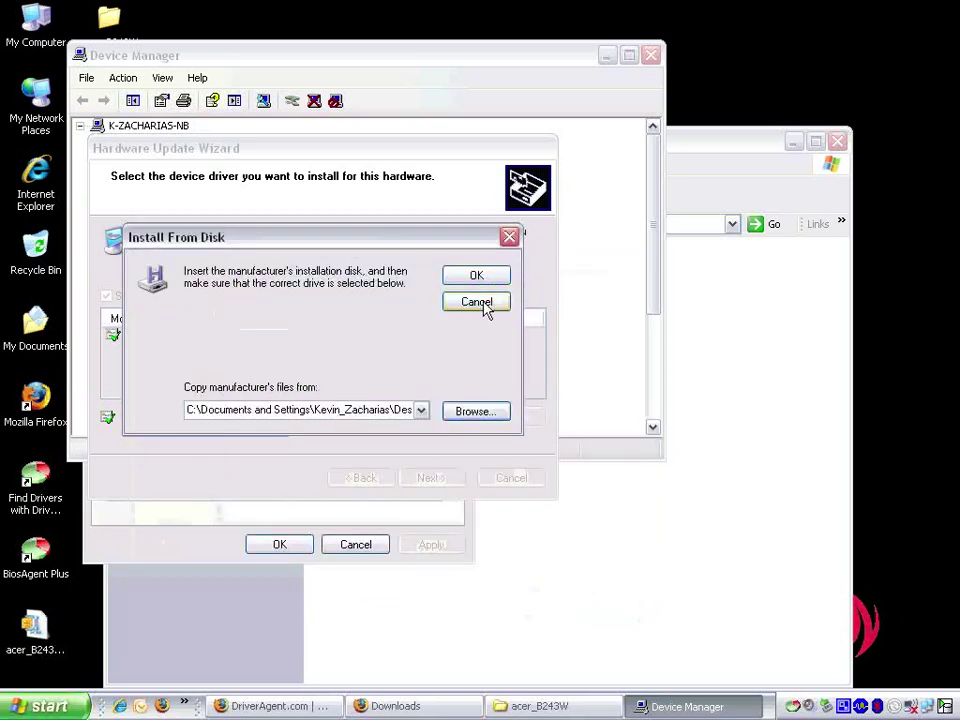
left_click(476, 302)
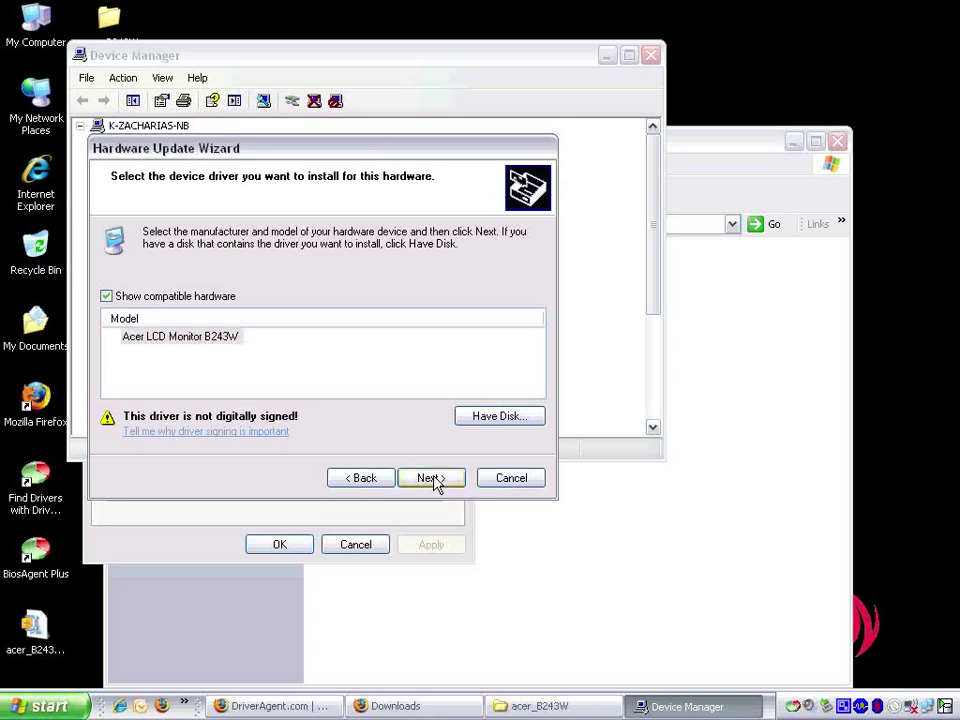
Install the Acer LCD Monitor B243W driver, finish the wizard, and close Device Manager and System Properties.
left_click(431, 477)
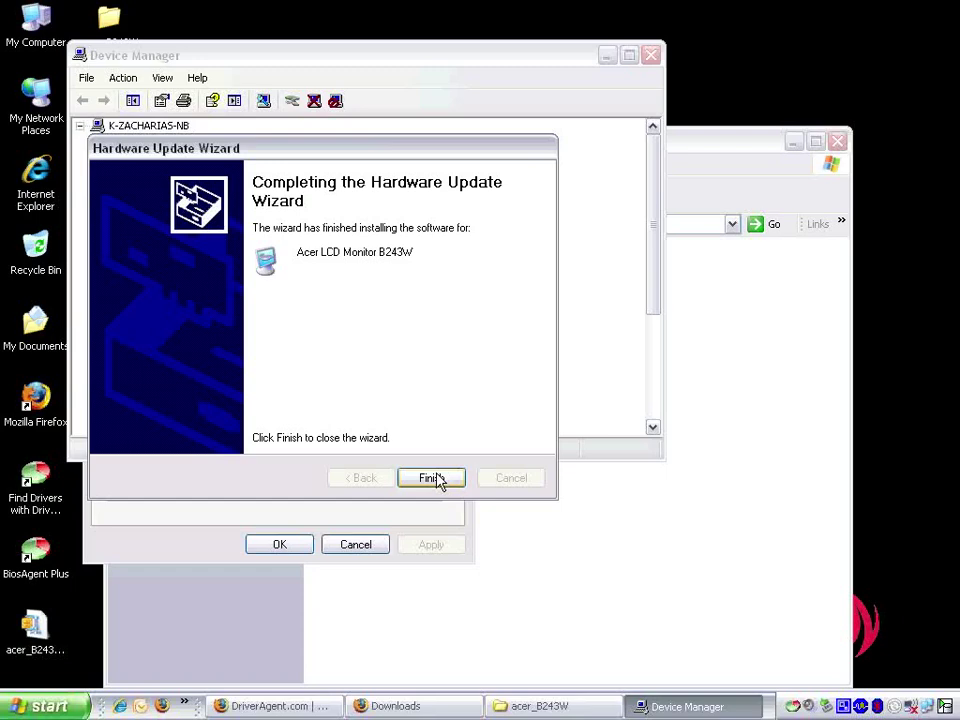
left_click(430, 477)
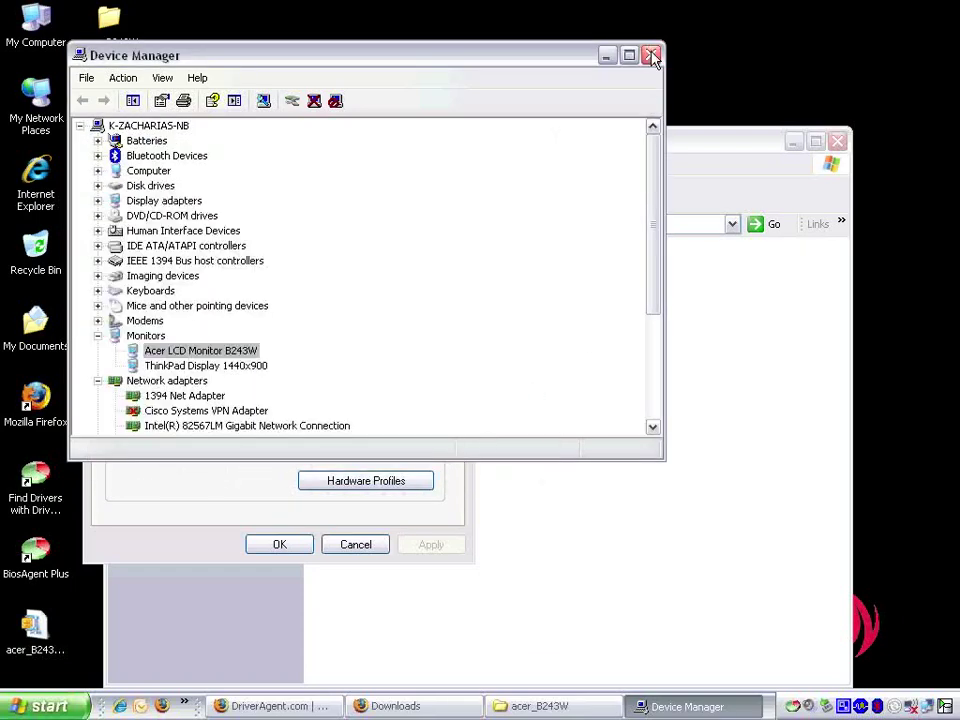
left_click(651, 55)
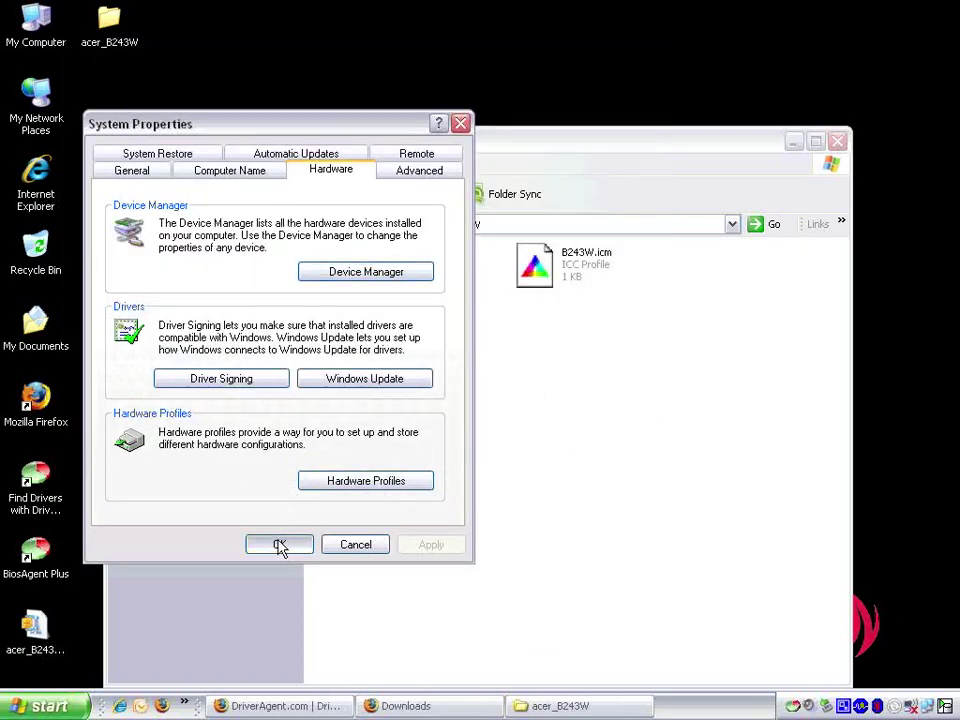
left_click(279, 544)
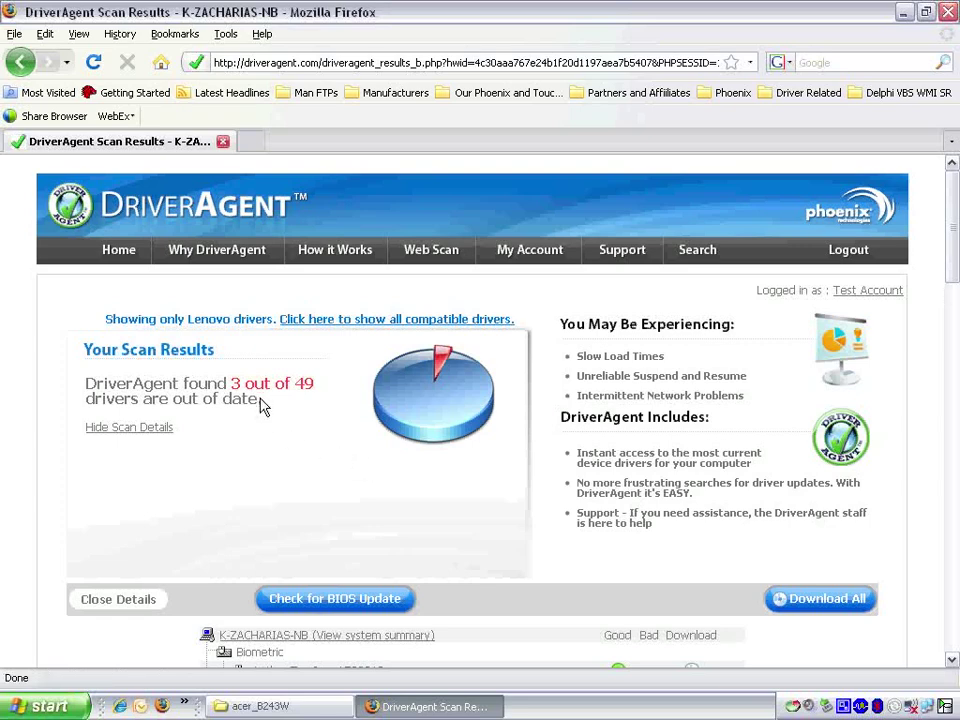
Scroll the scan results to the Monitors section showing Acer LCD Monitor B243W with a green check.
scroll("down", 3)
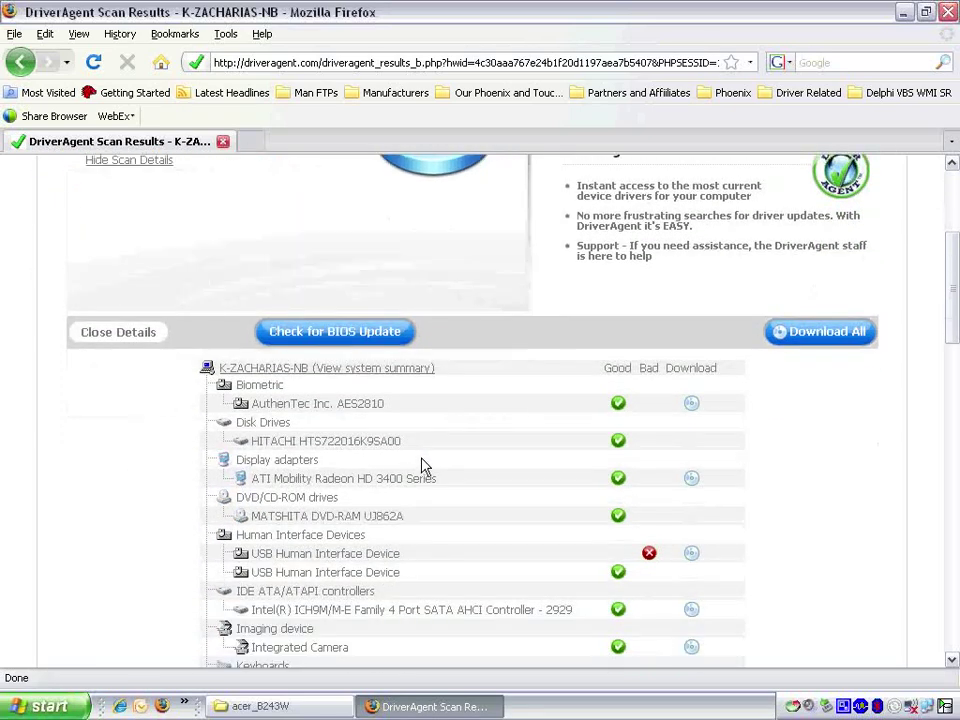
scroll("down", 3)
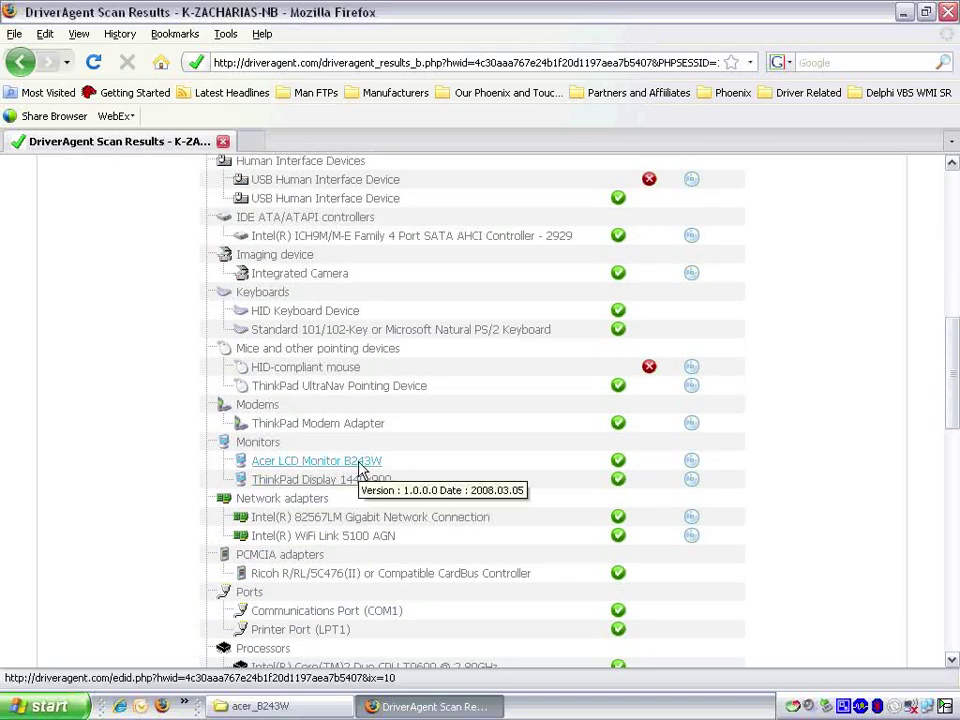
mouse_move(618, 476)
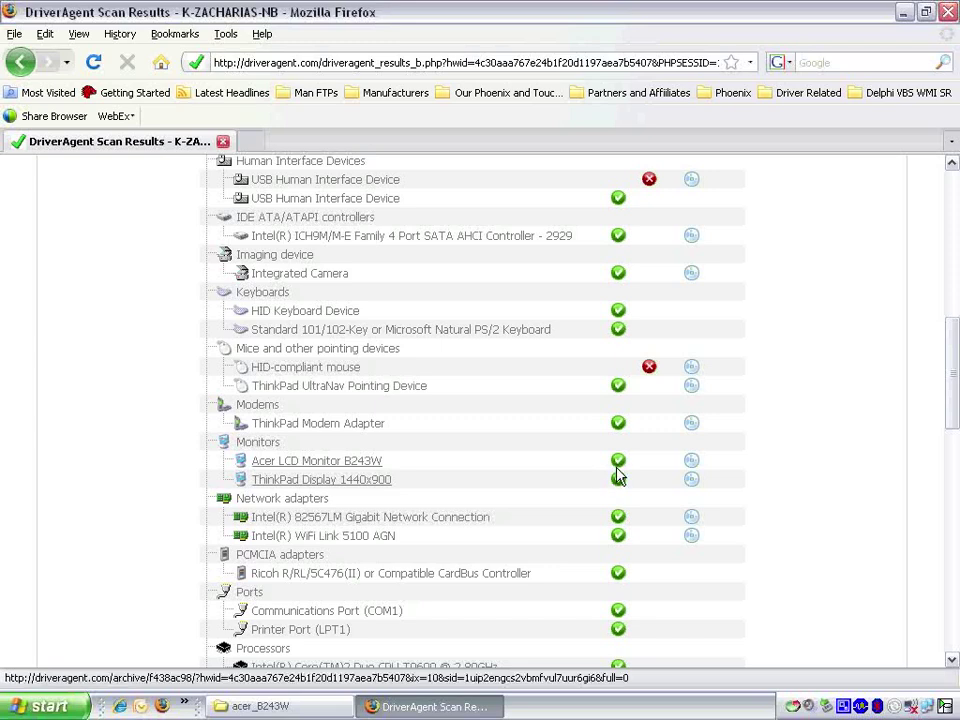